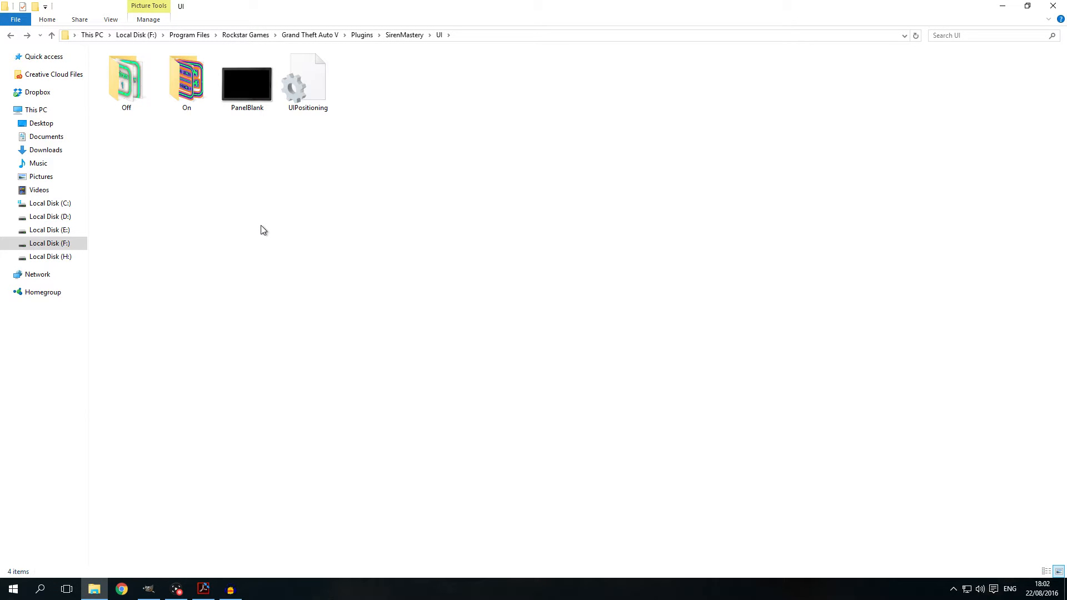
pyautogui.moveTo(248, 464)
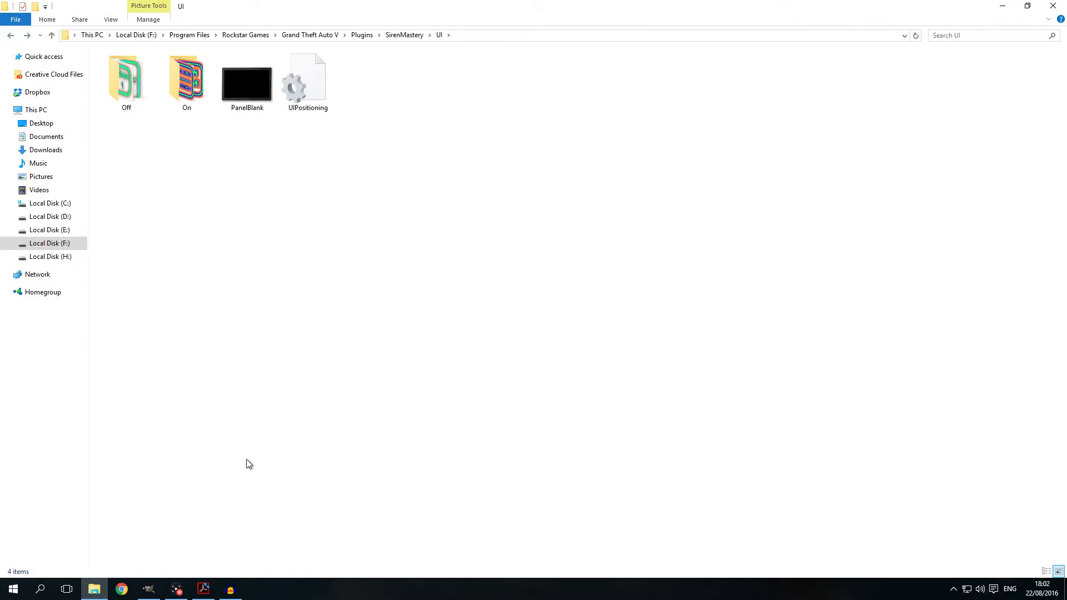
pyautogui.moveTo(329, 360)
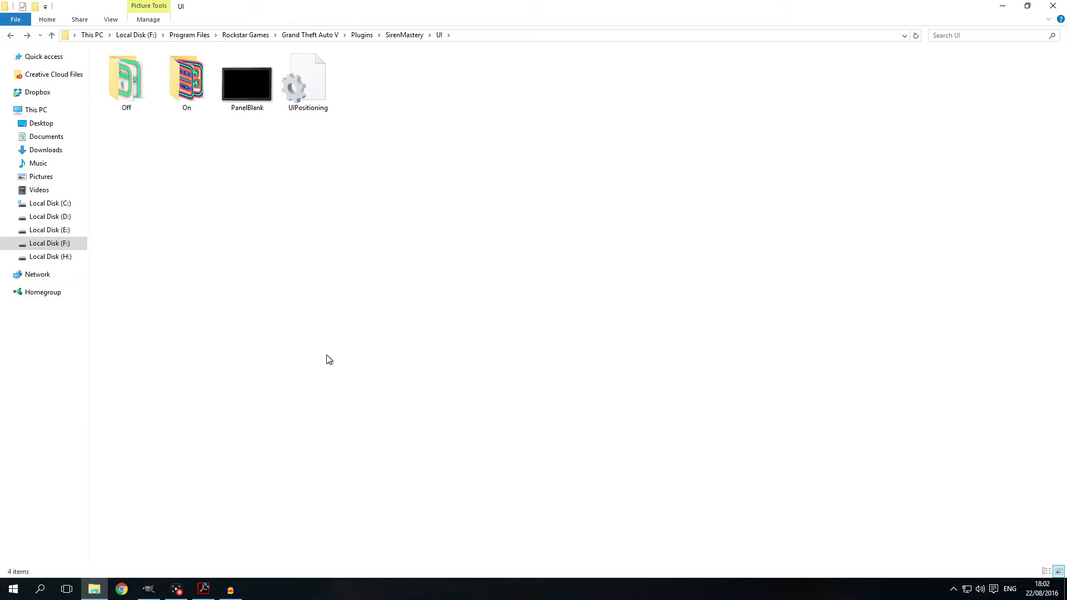
# - View the UIPositioning settings file as text
pyautogui.click(308, 78)
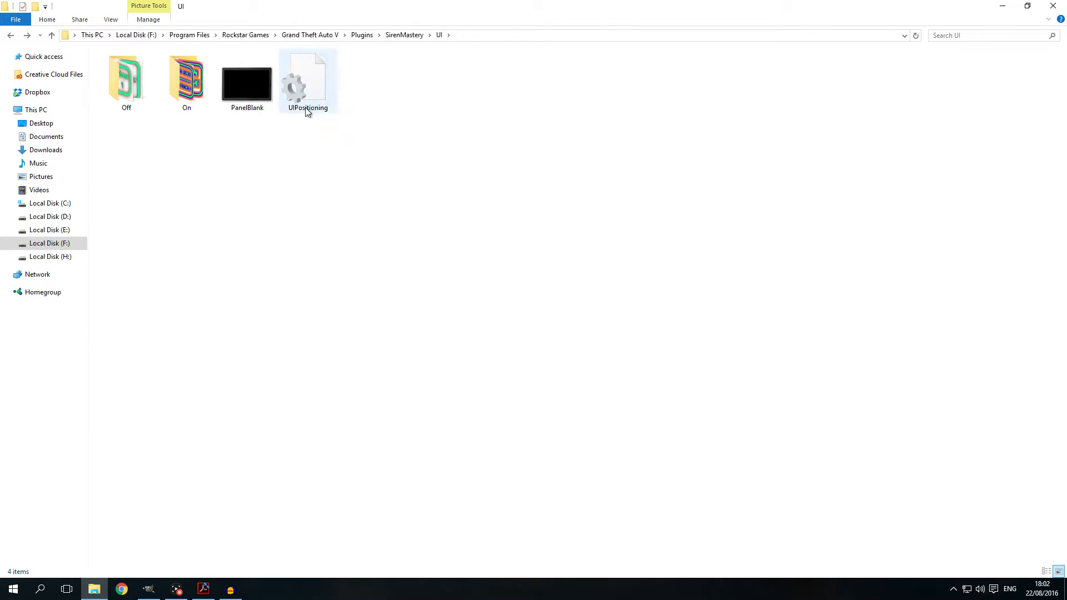
pyautogui.doubleClick(308, 77)
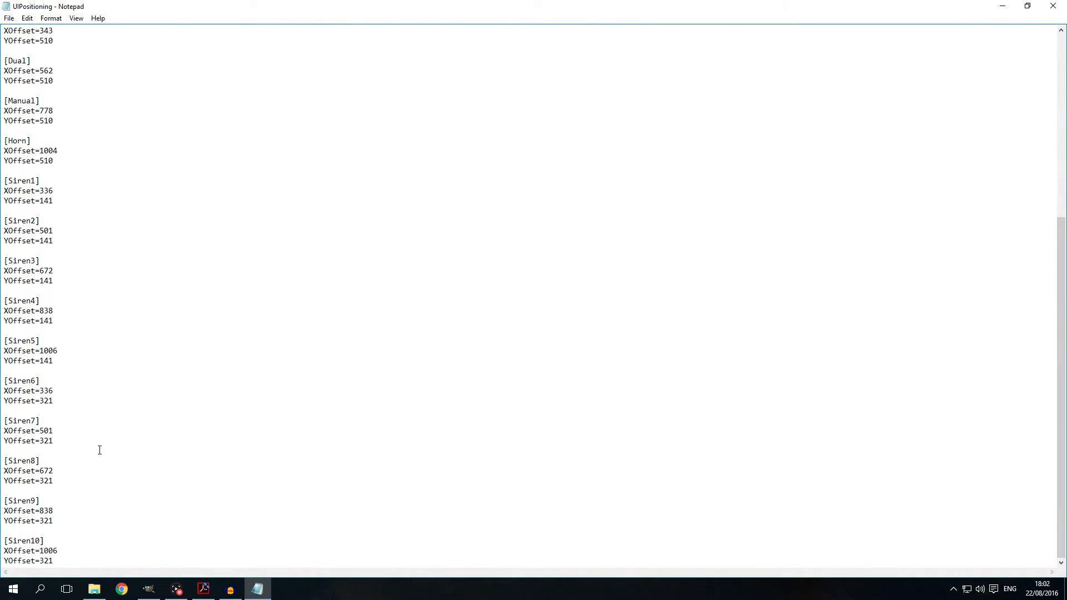
pyautogui.scroll(3)
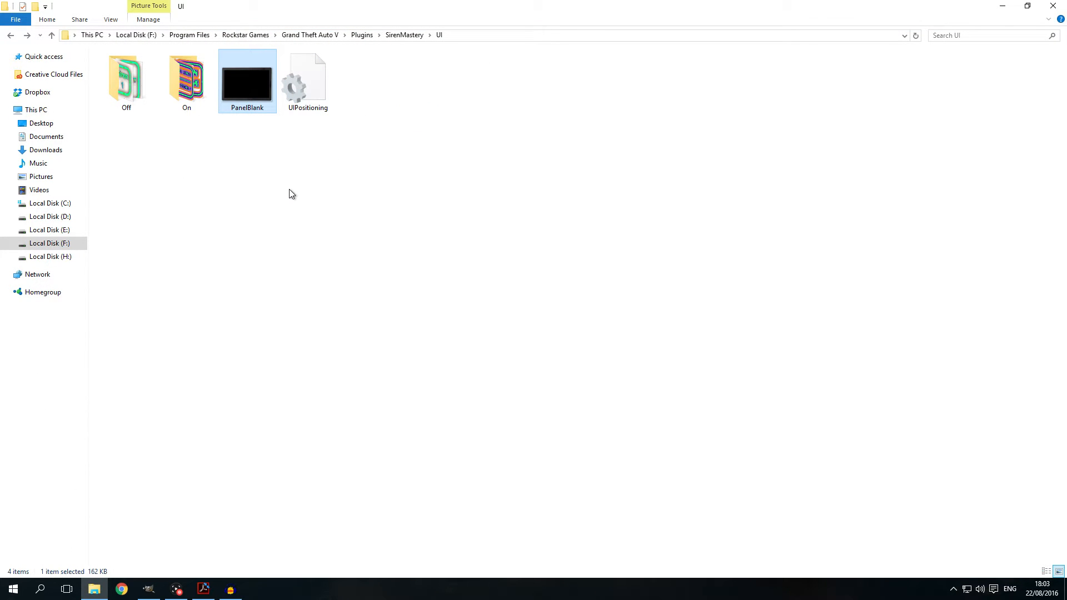
pyautogui.moveTo(268, 465)
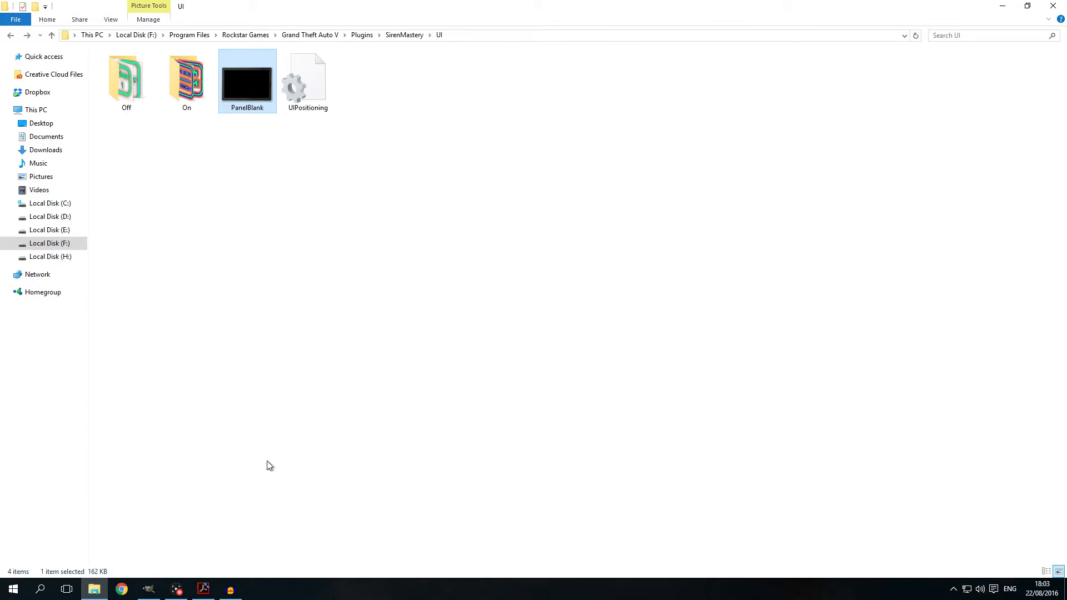
# - Read the guide's Customising the UI section in the documentation PDF, then return to the UI folder
pyautogui.click(202, 589)
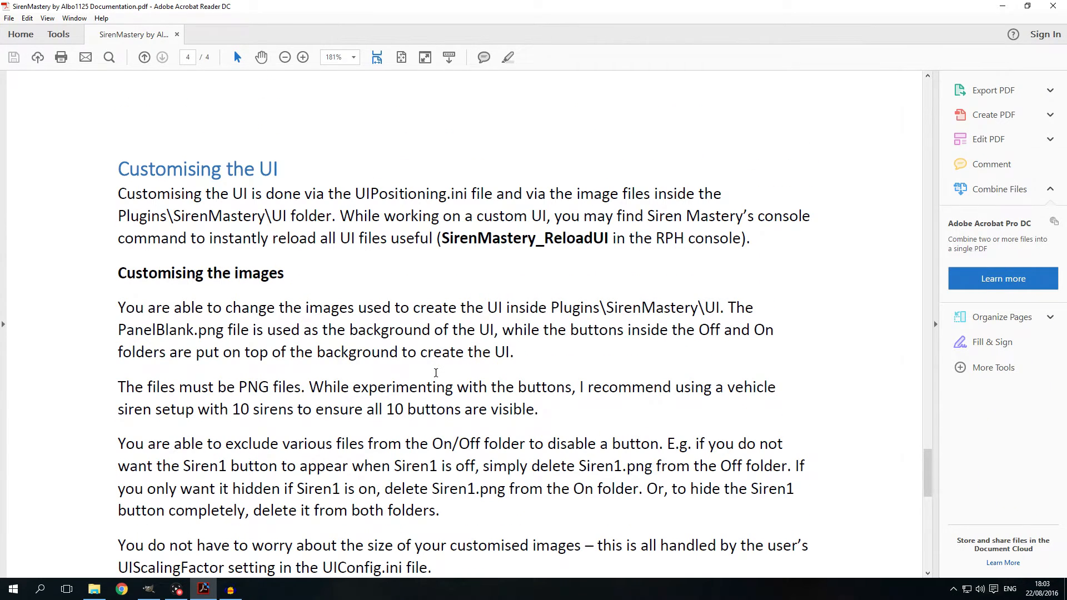
pyautogui.scroll(-3)
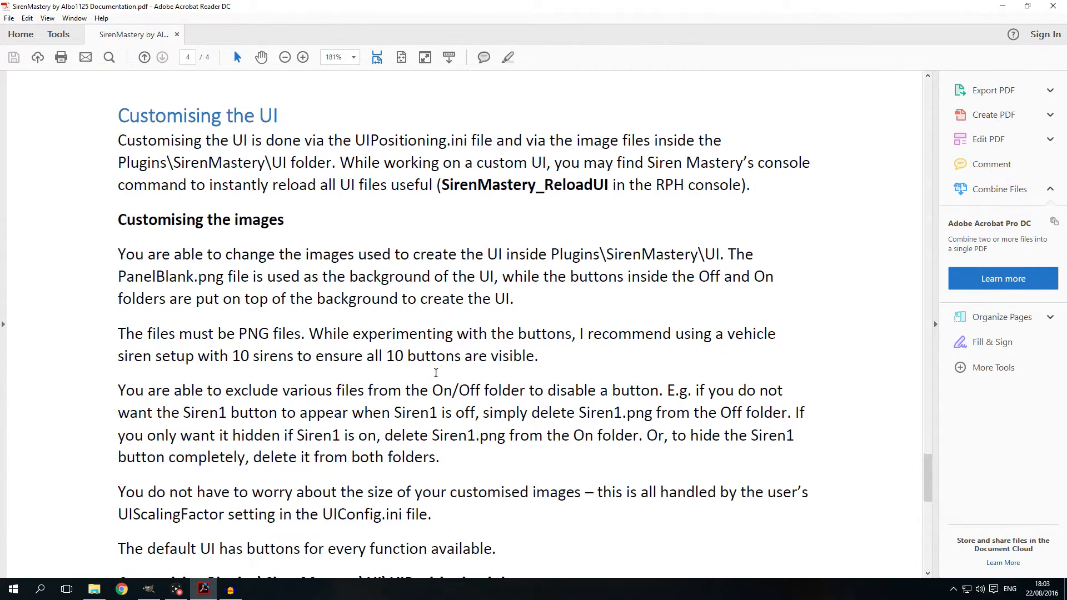
pyautogui.moveTo(331, 214)
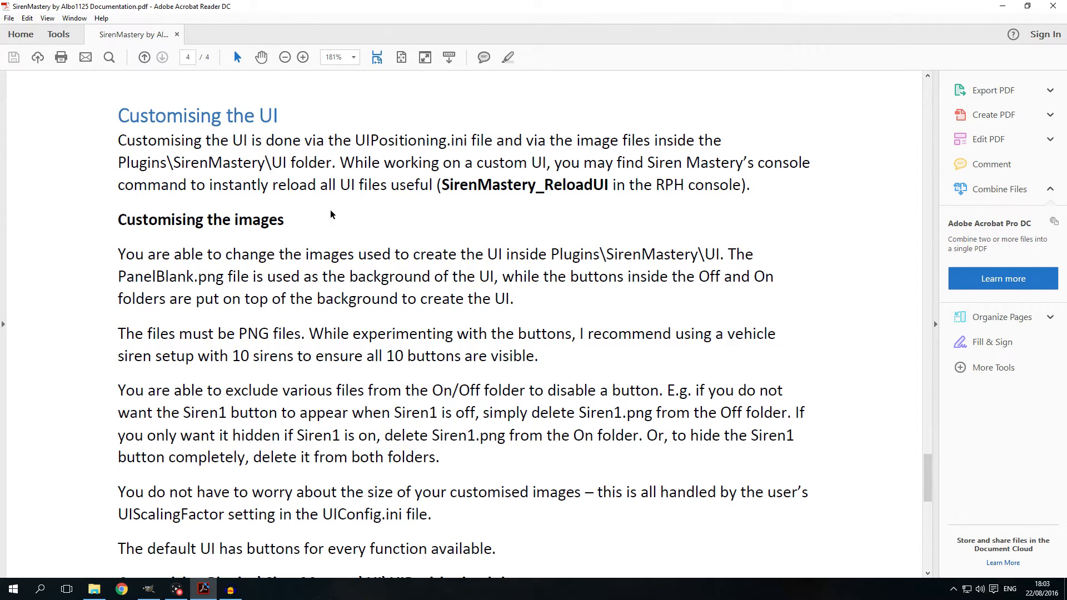
pyautogui.moveTo(340, 215)
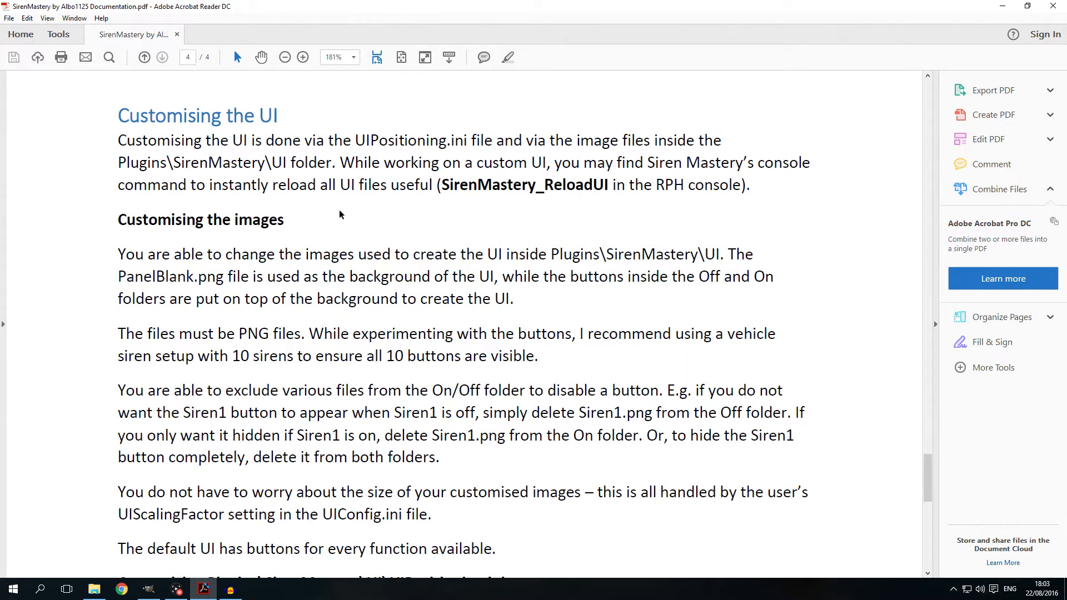
pyautogui.scroll(-3)
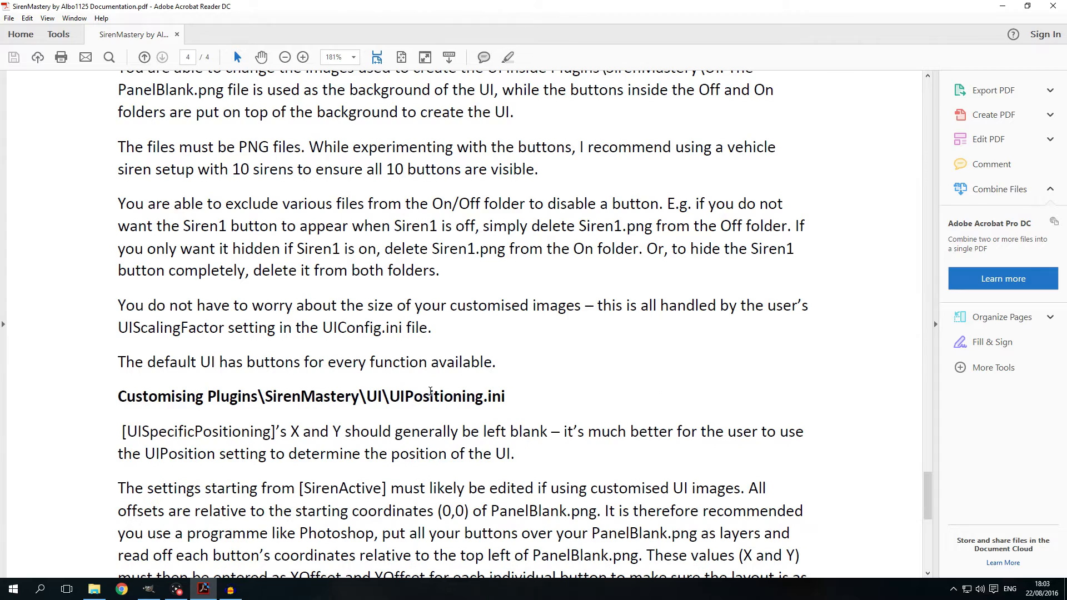
pyautogui.scroll(3)
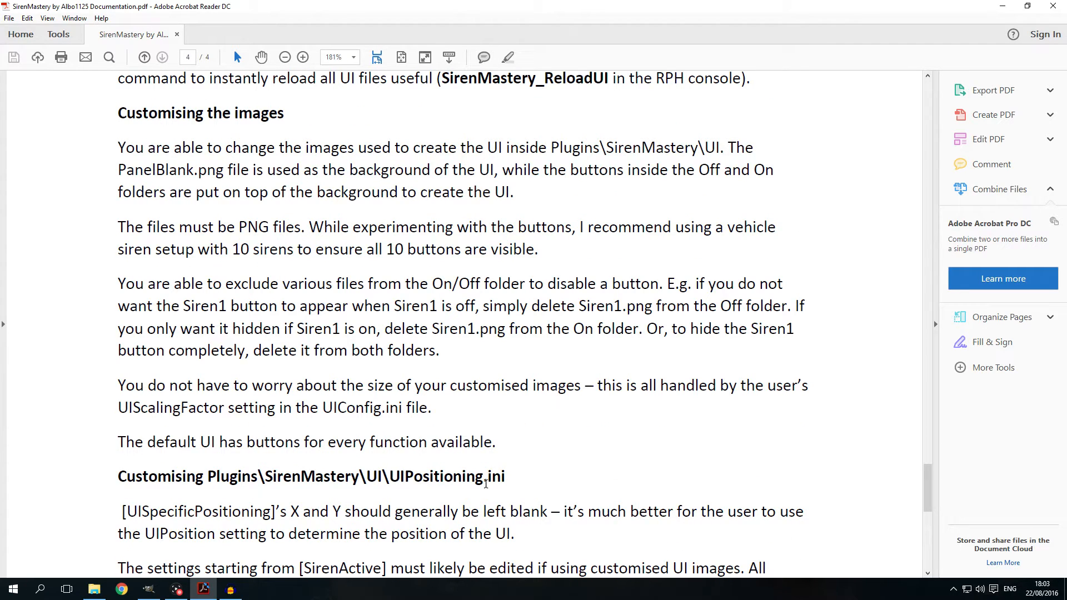
pyautogui.scroll(3)
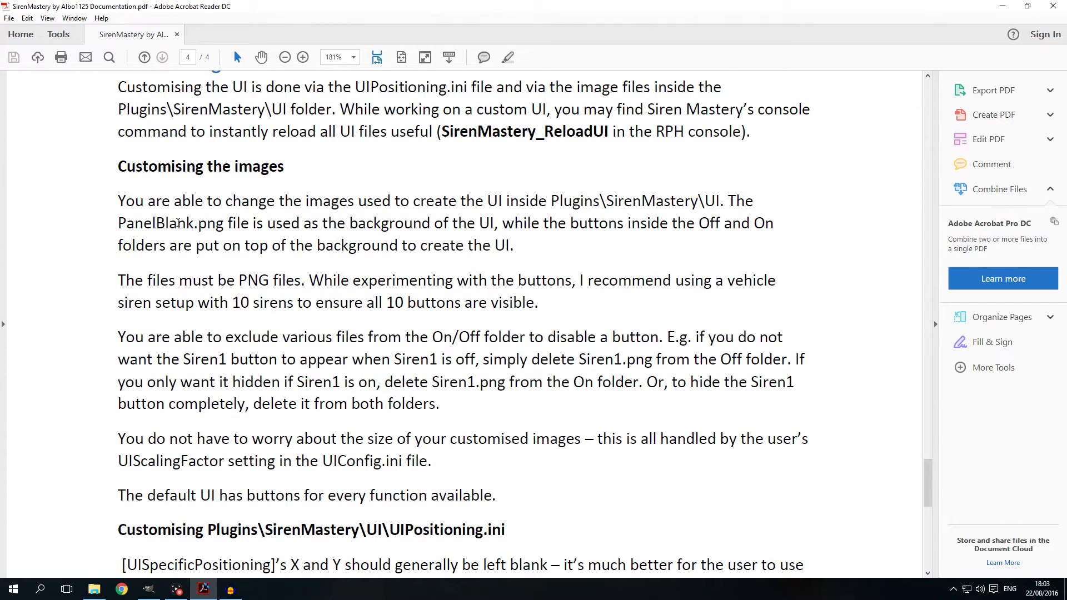
pyautogui.moveTo(570, 243)
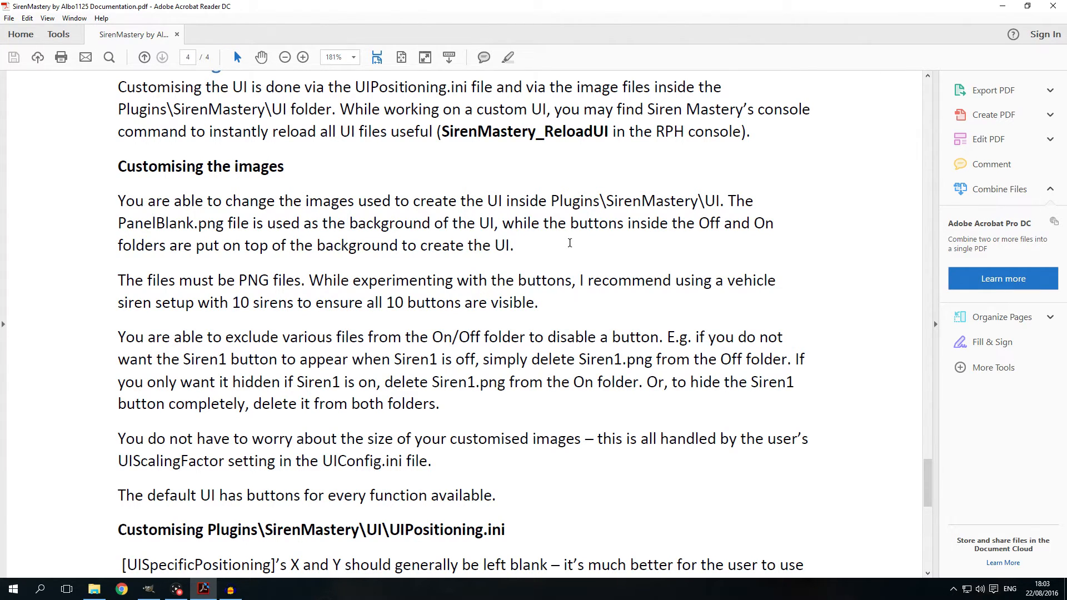
pyautogui.moveTo(243, 229)
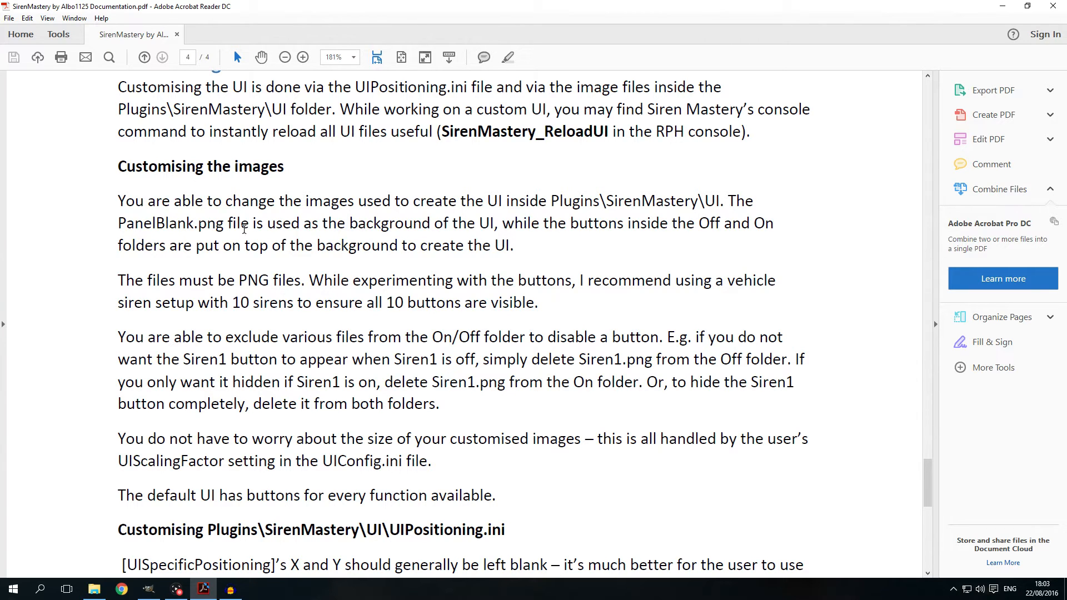
pyautogui.moveTo(546, 239)
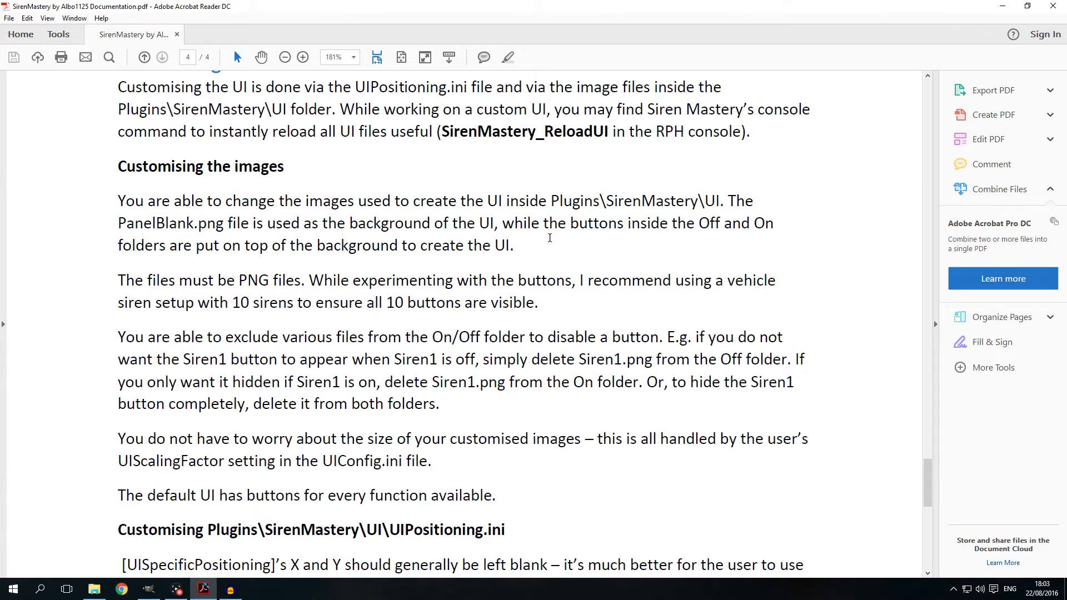
pyautogui.moveTo(491, 265)
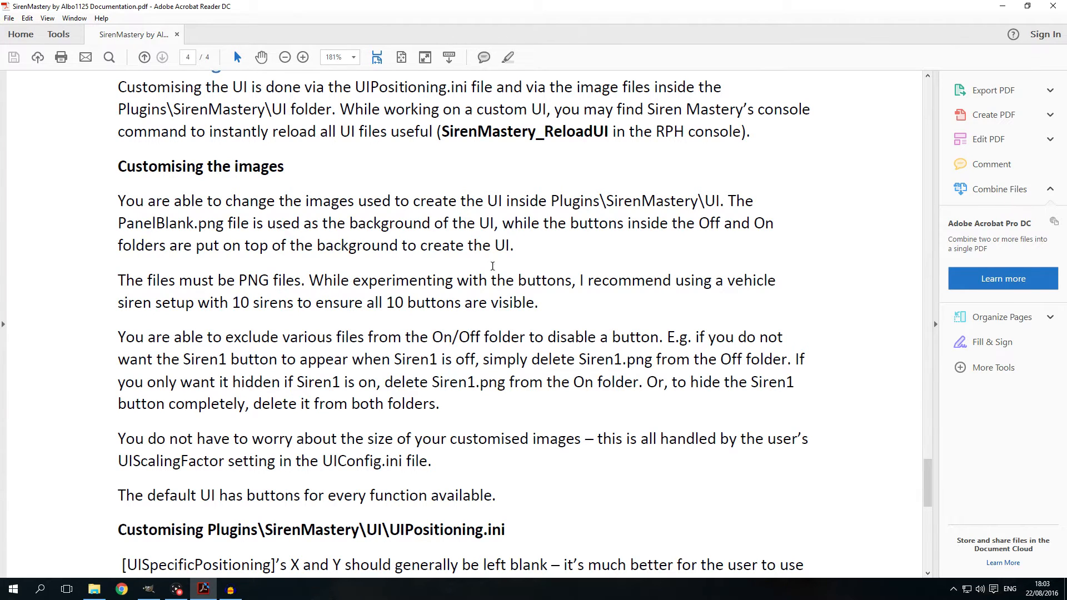
pyautogui.click(94, 589)
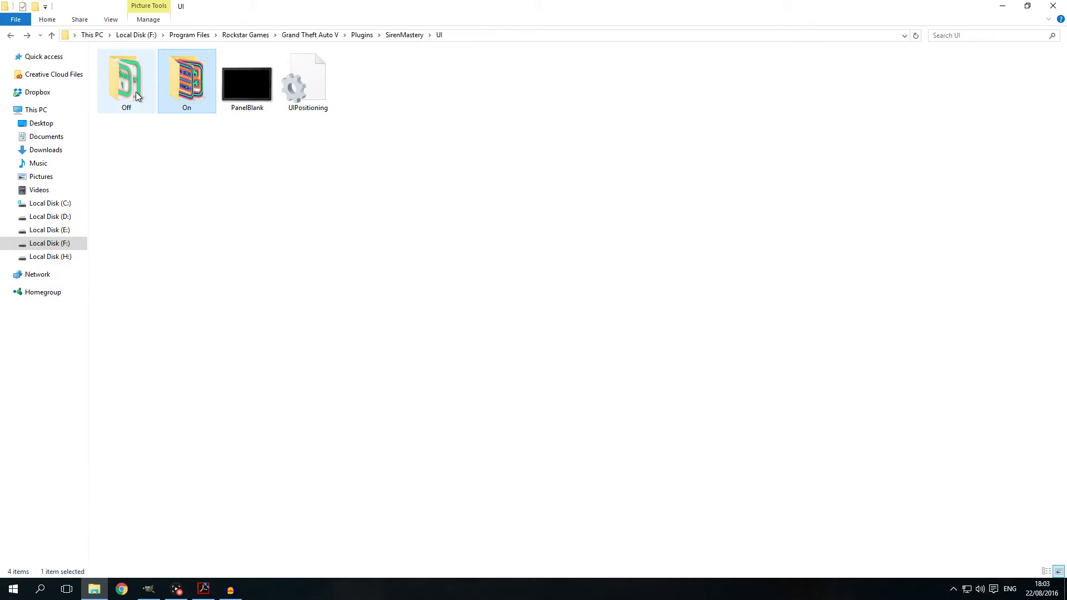
# - Browse the On and Off button image folders and PanelBlank, then bring the documentation PDF back
pyautogui.doubleClick(187, 80)
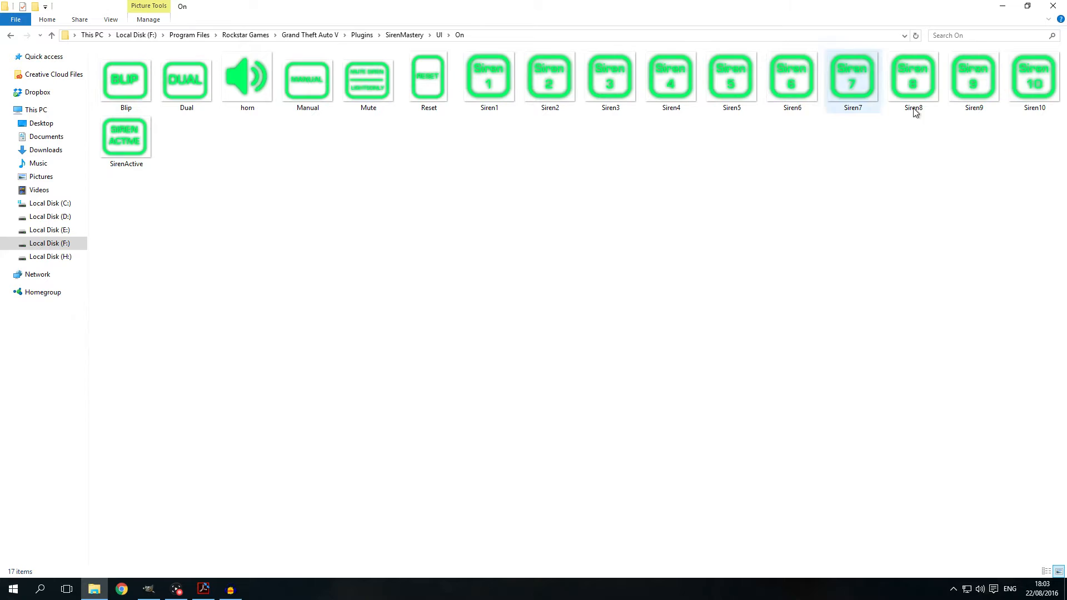
pyautogui.moveTo(789, 82)
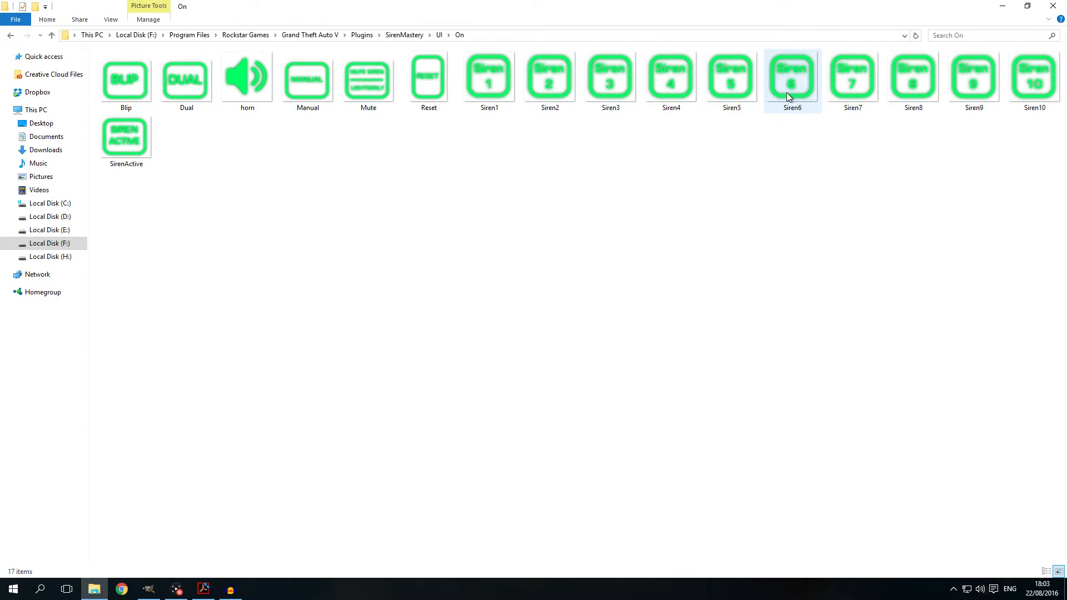
pyautogui.click(51, 35)
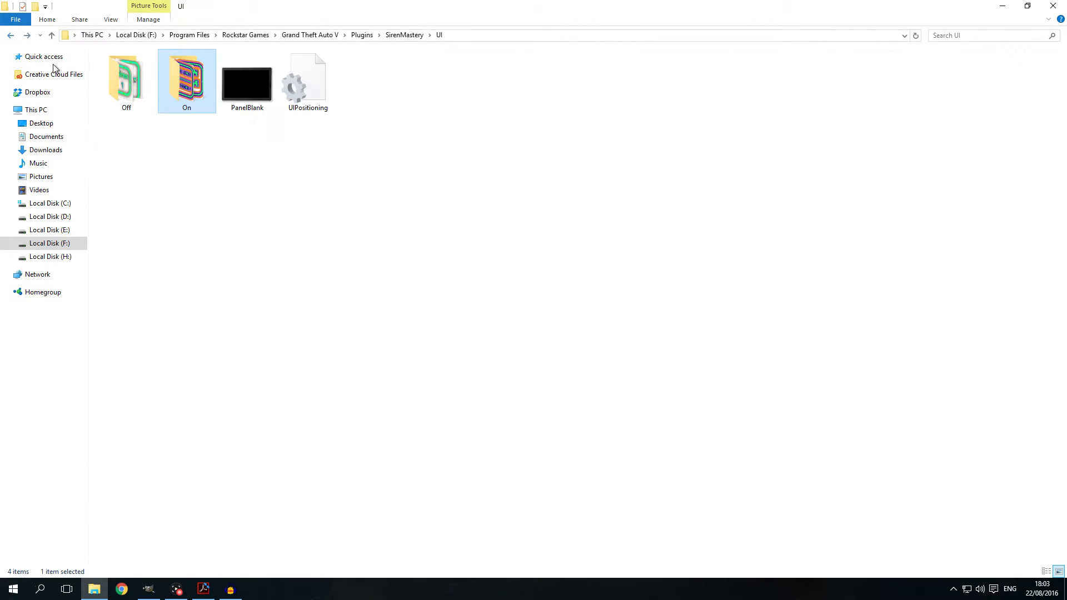
pyautogui.click(247, 80)
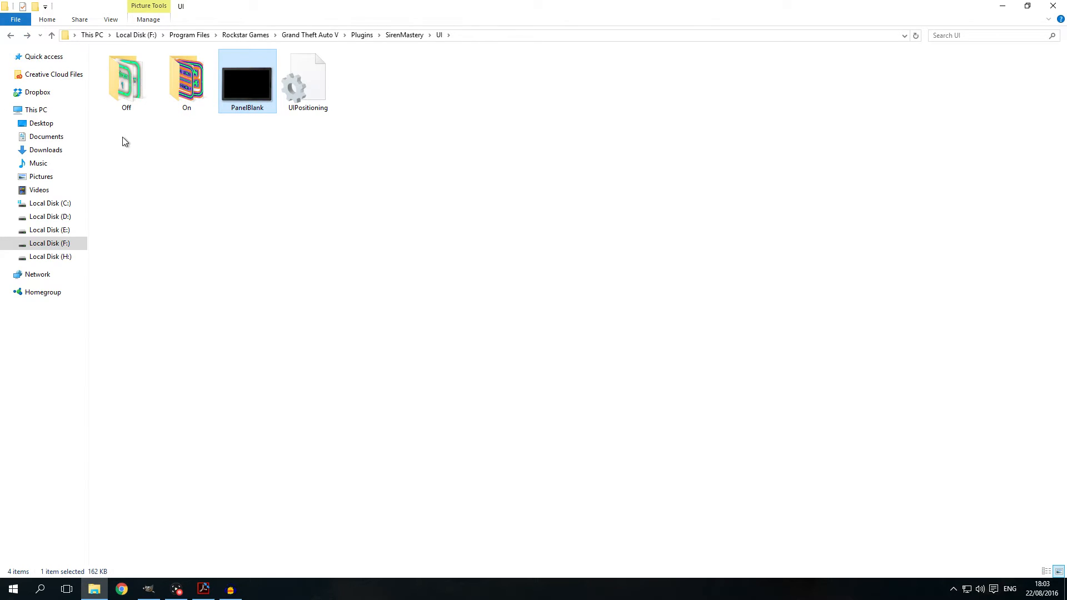
pyautogui.doubleClick(186, 77)
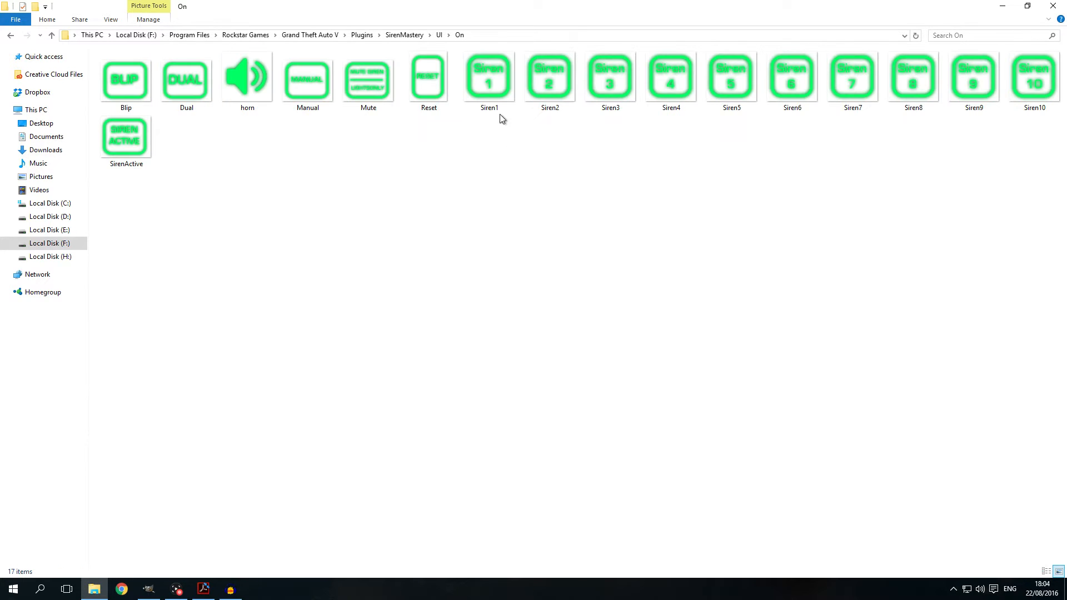
pyautogui.click(489, 77)
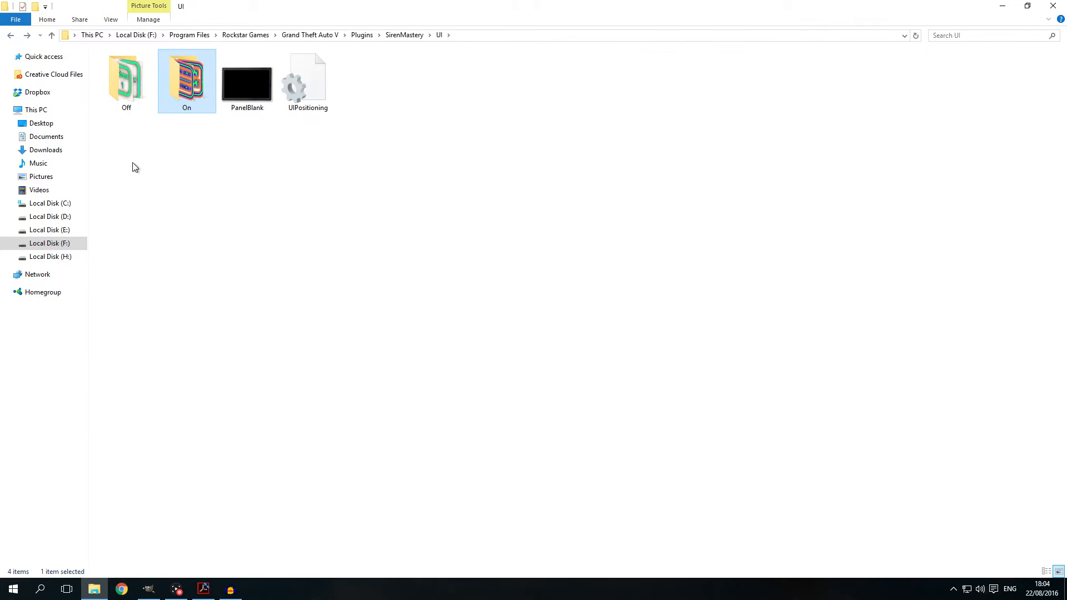
pyautogui.doubleClick(126, 77)
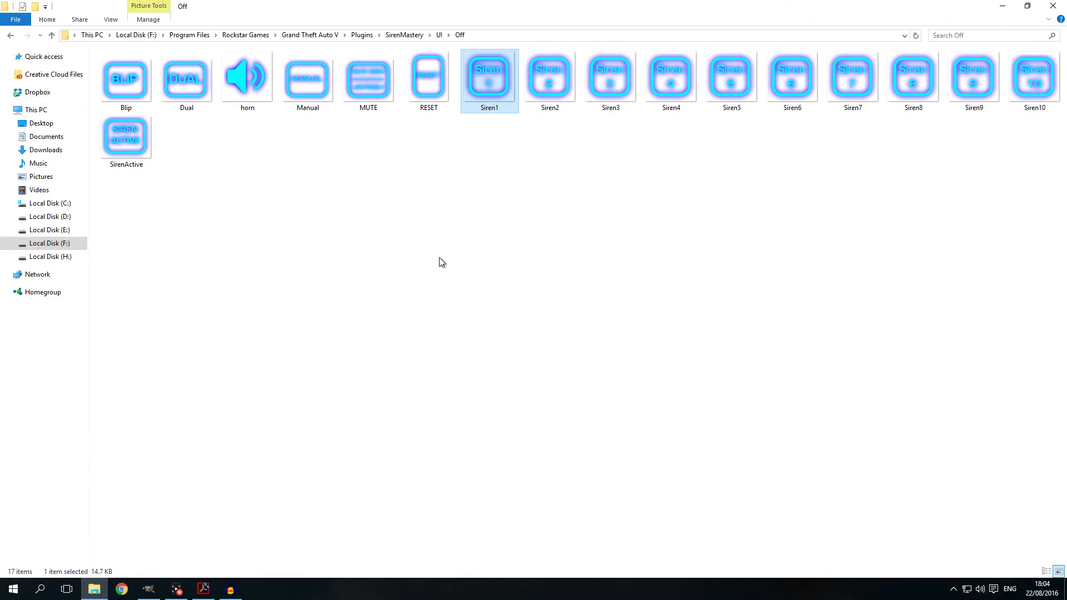
pyautogui.click(202, 589)
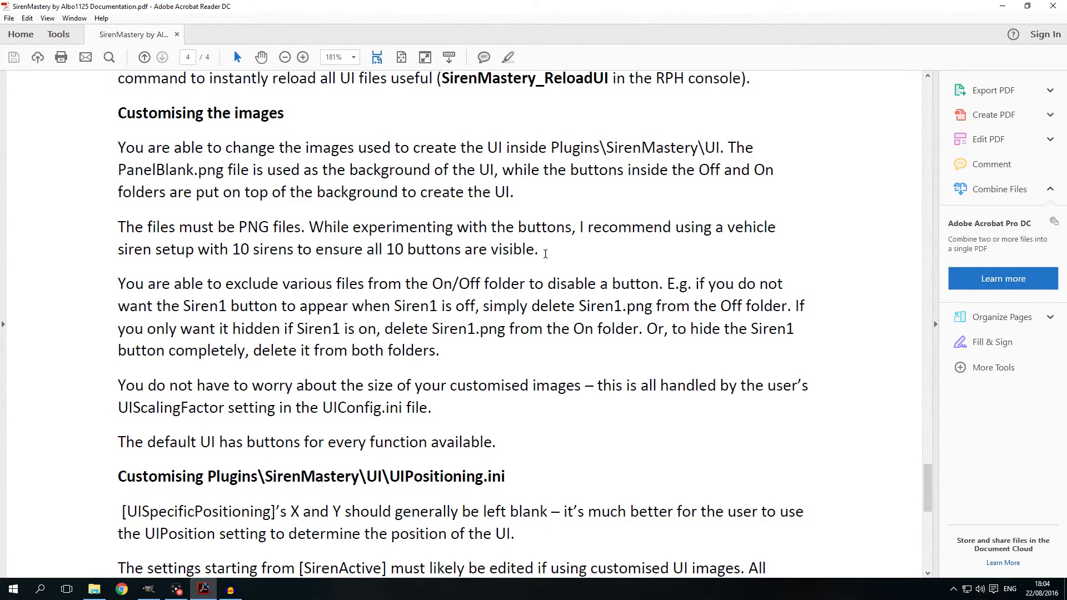
pyautogui.moveTo(544, 252)
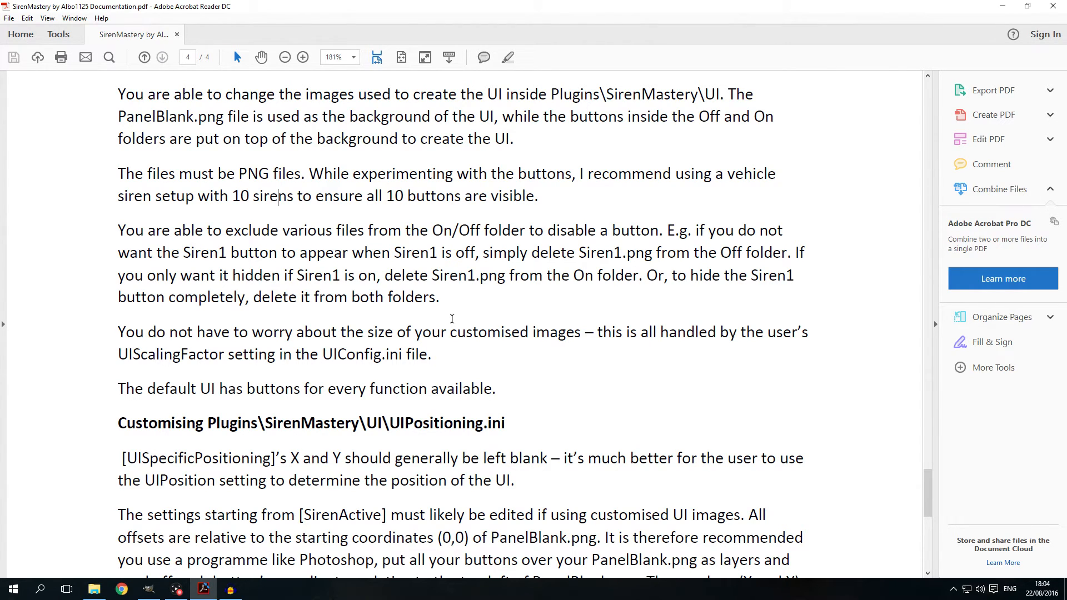
# - Remove the Siren1 image from the Off button folder
pyautogui.click(93, 589)
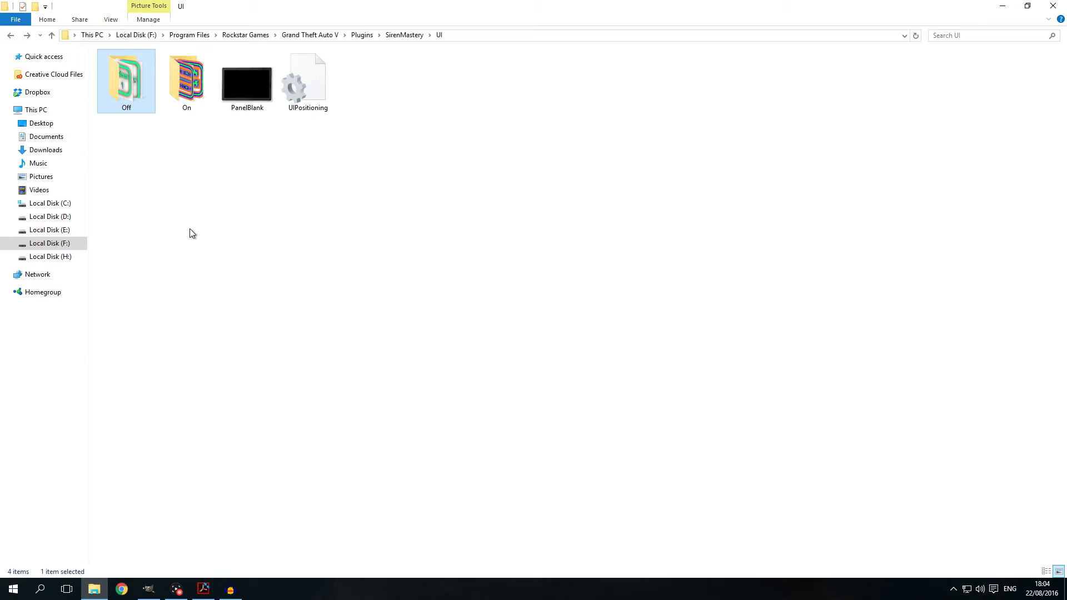
pyautogui.moveTo(115, 96)
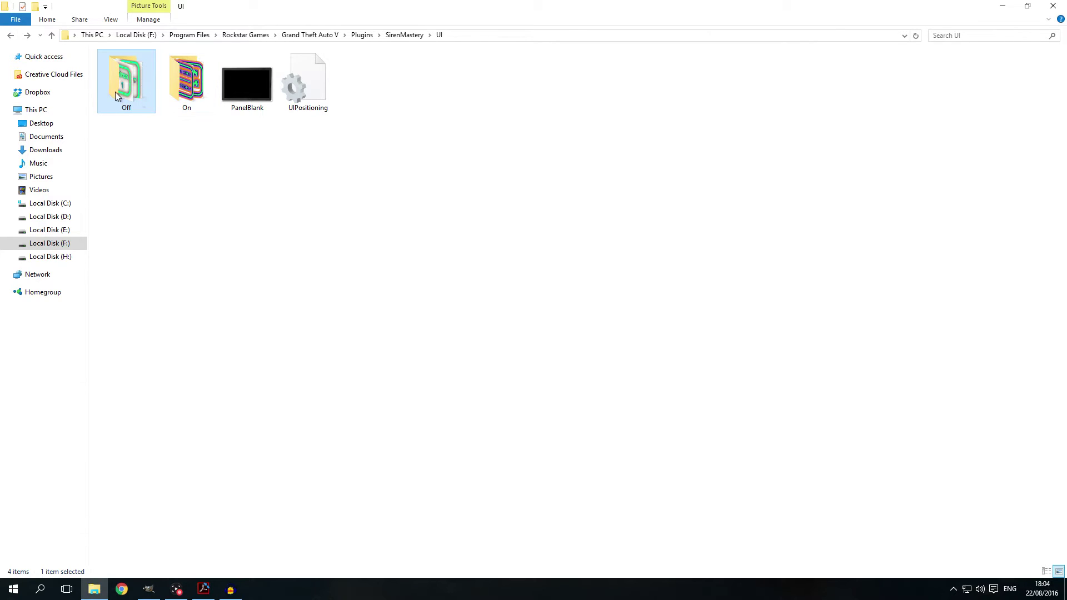
pyautogui.doubleClick(125, 78)
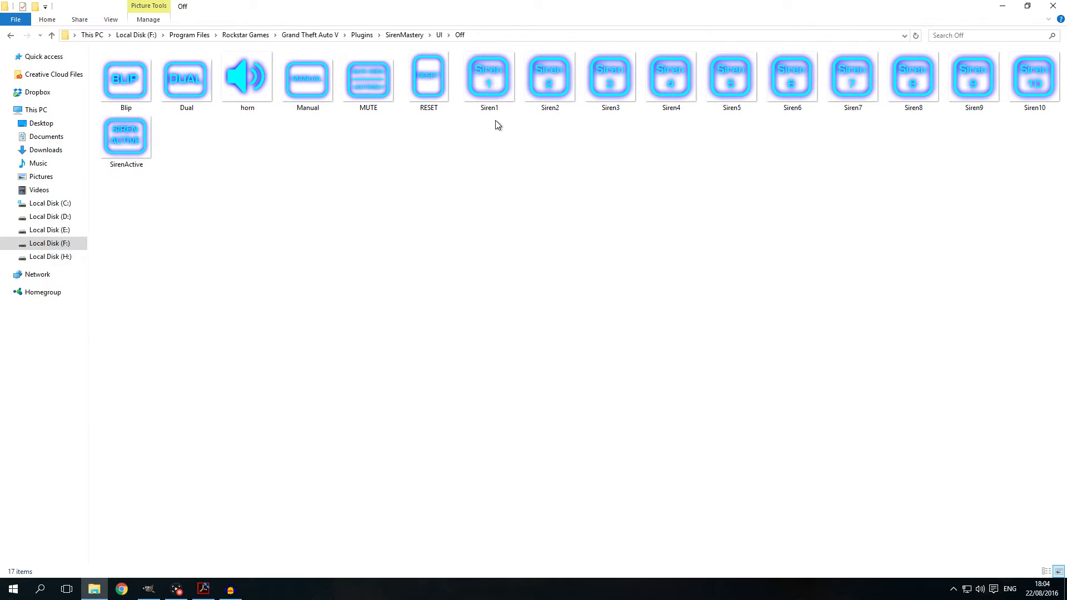
pyautogui.click(488, 77)
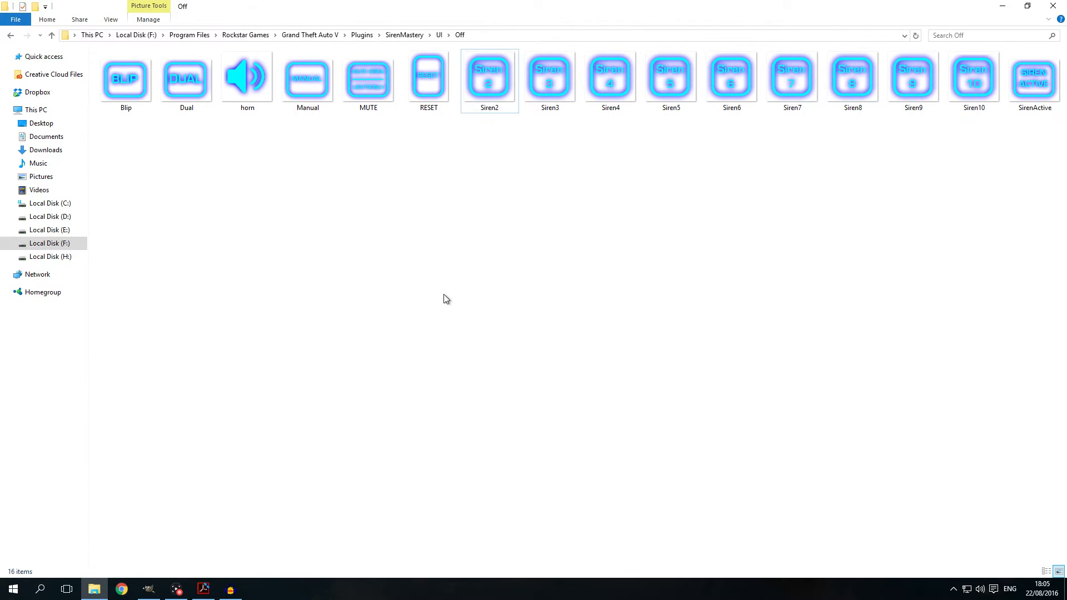
pyautogui.click(548, 73)
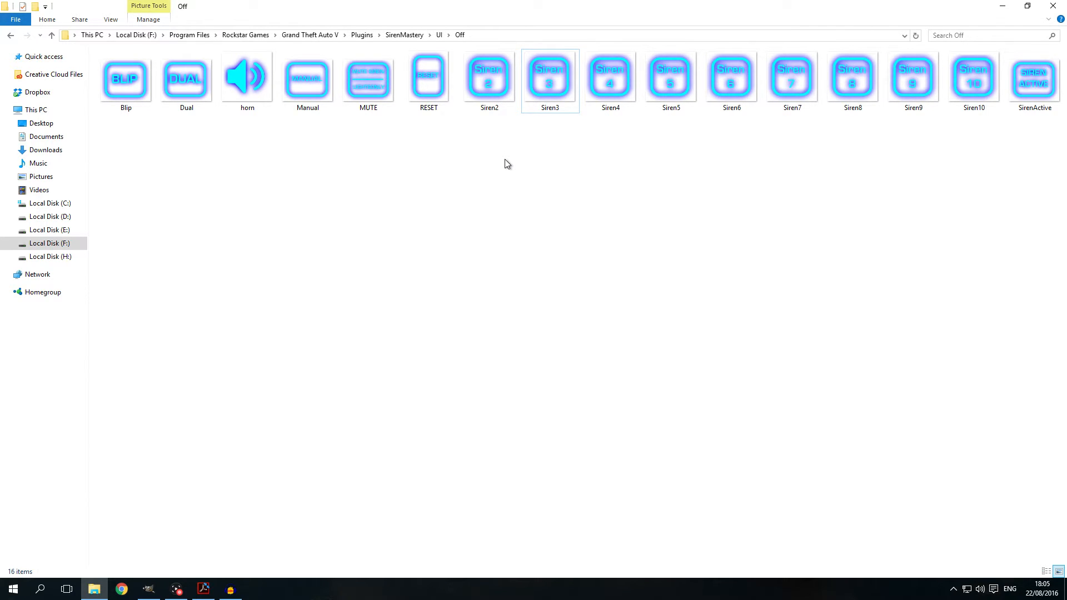
pyautogui.moveTo(494, 150)
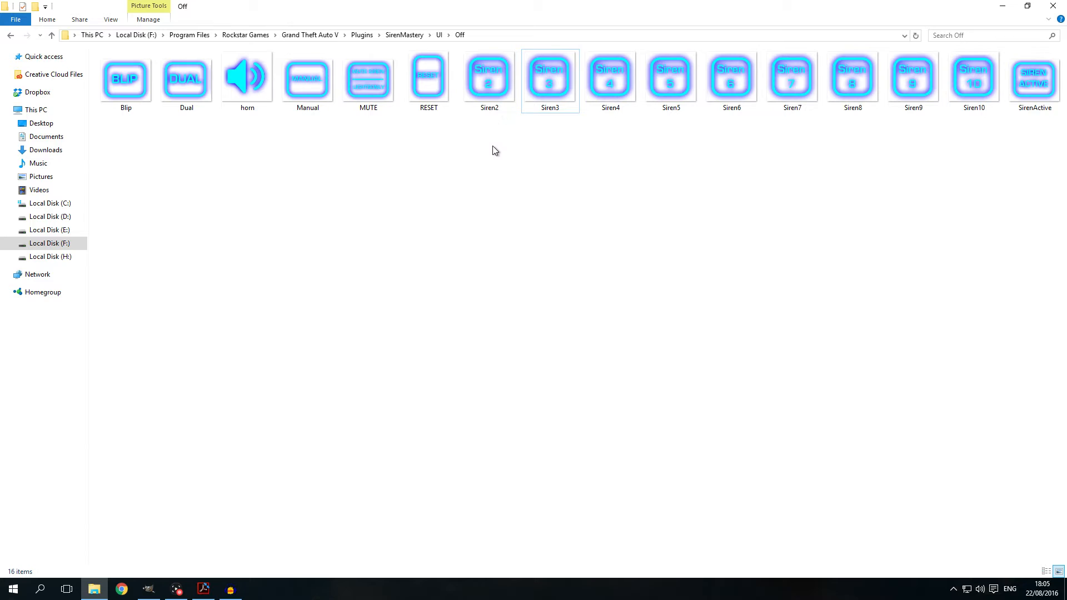
pyautogui.moveTo(488, 180)
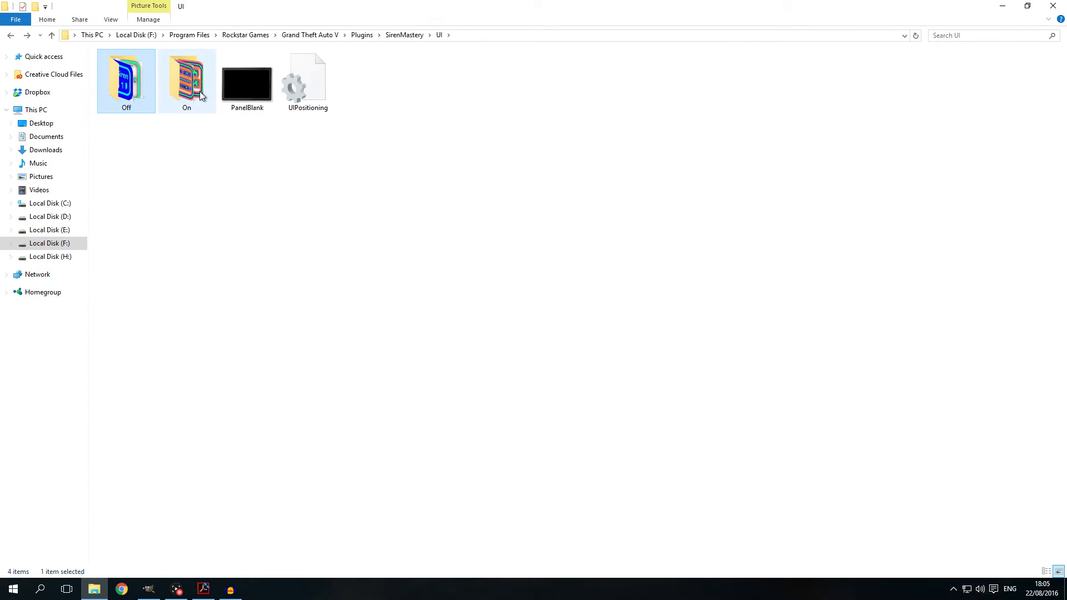
# - Select the Siren1 image in the On button folder
pyautogui.doubleClick(186, 80)
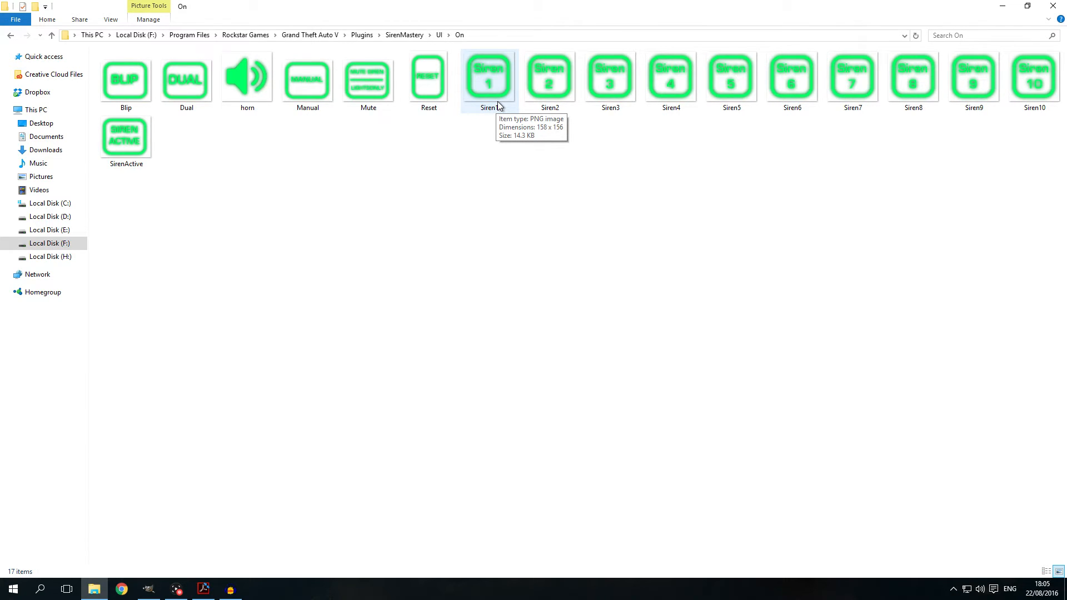
pyautogui.click(488, 74)
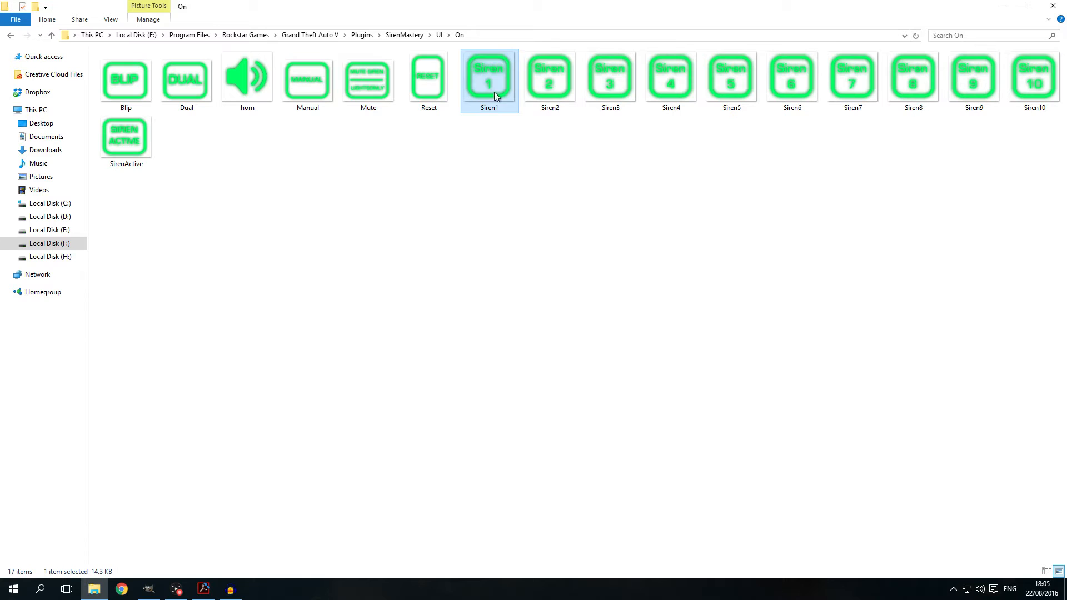
pyautogui.moveTo(353, 285)
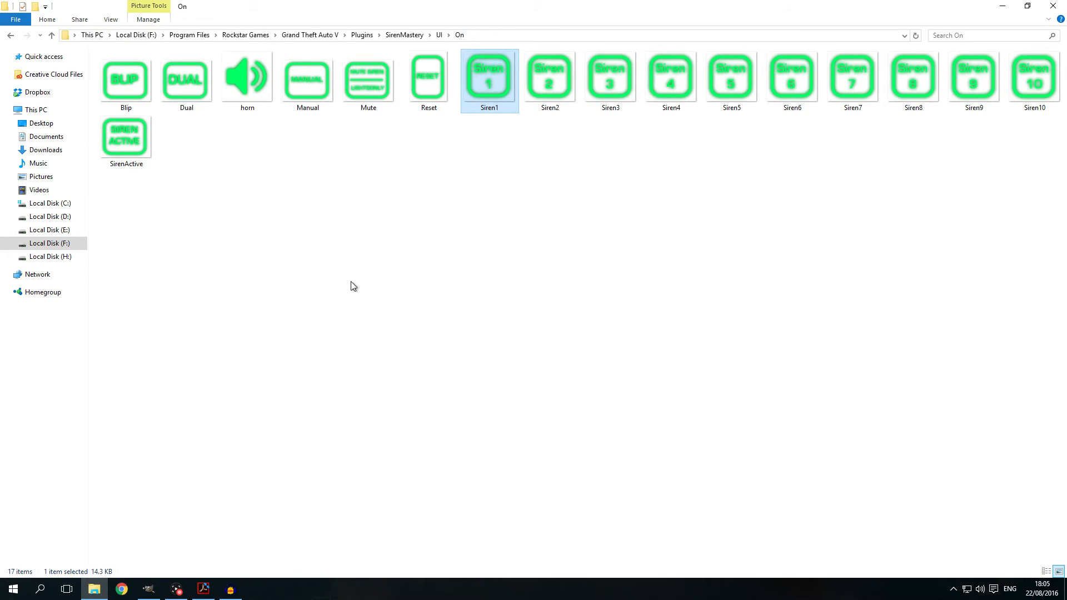
# - Return to the documentation PDF's page on UIPositioning.ini button offsets
pyautogui.click(202, 589)
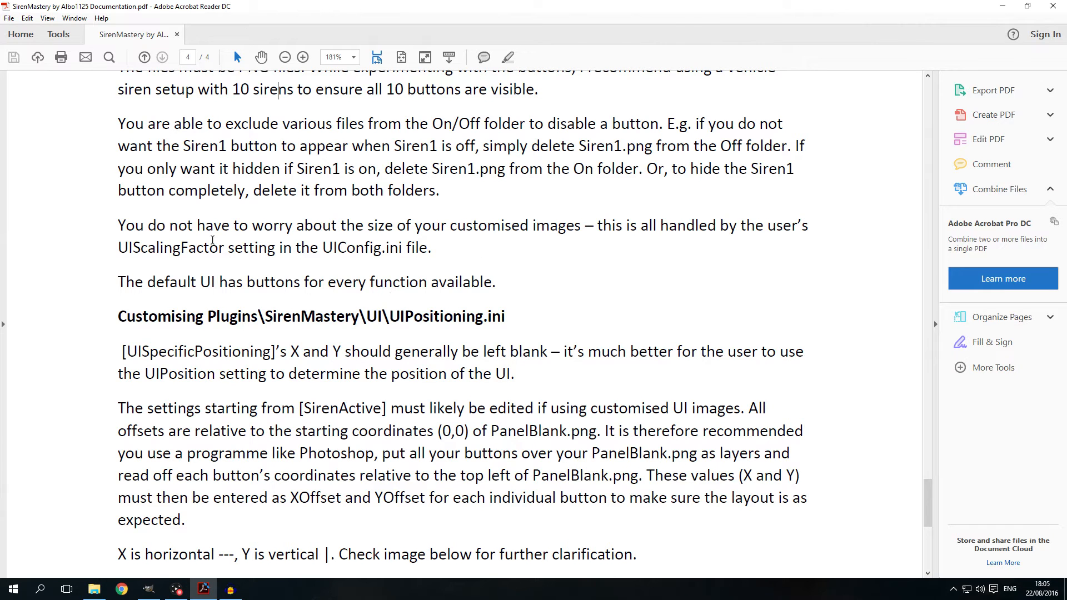
pyautogui.moveTo(487, 244)
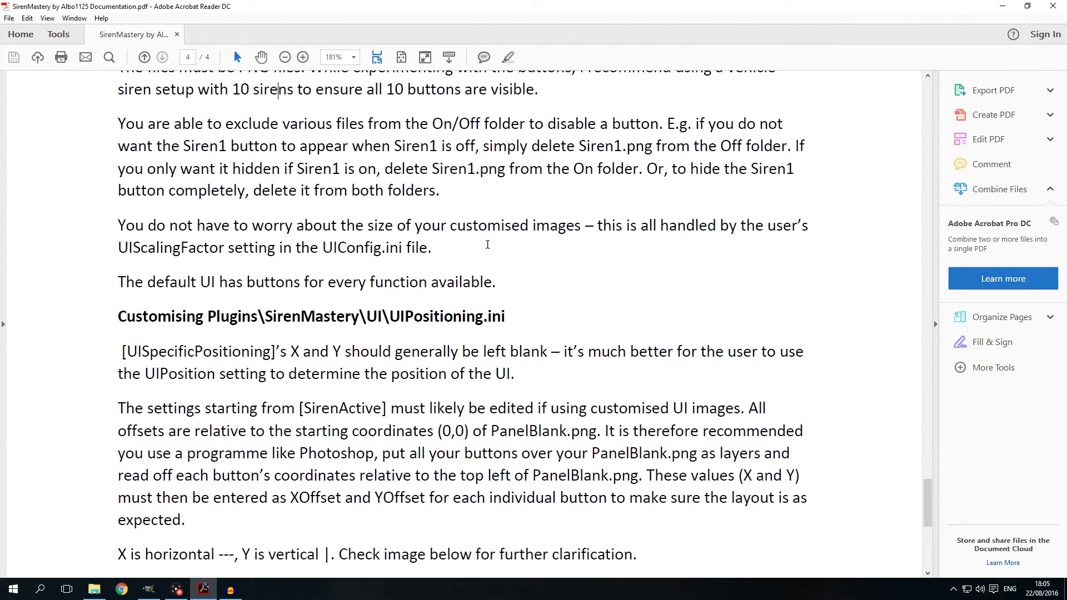
pyautogui.moveTo(187, 252)
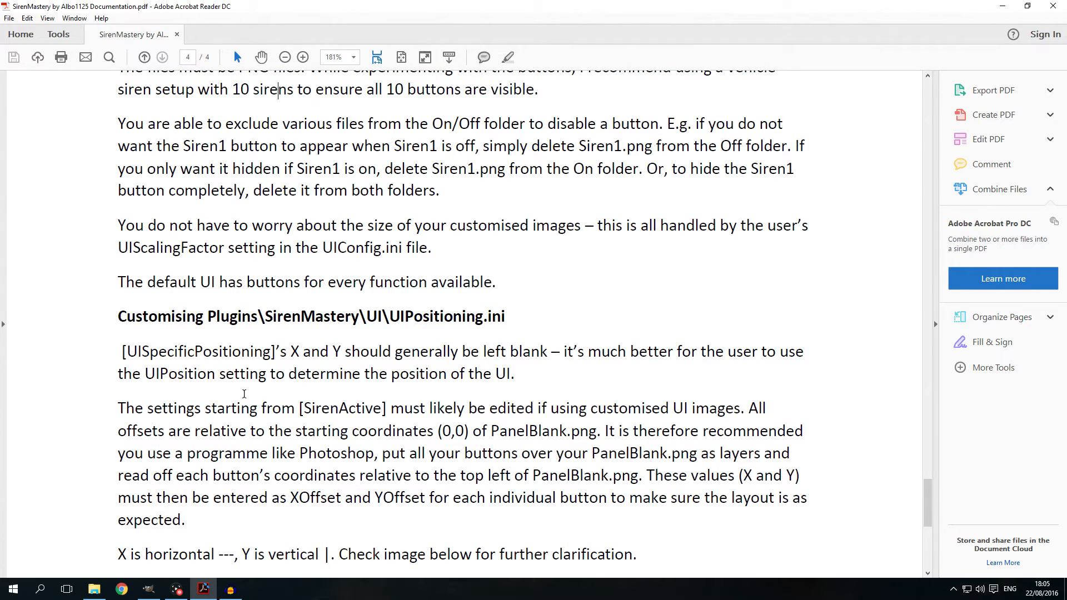
pyautogui.moveTo(516, 329)
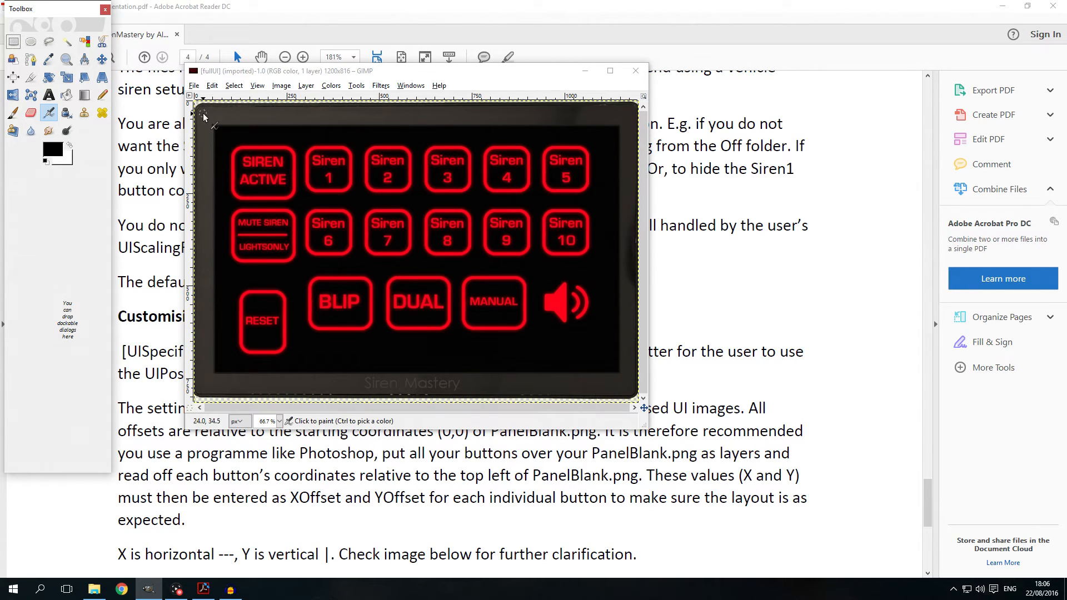
pyautogui.moveTo(307, 377)
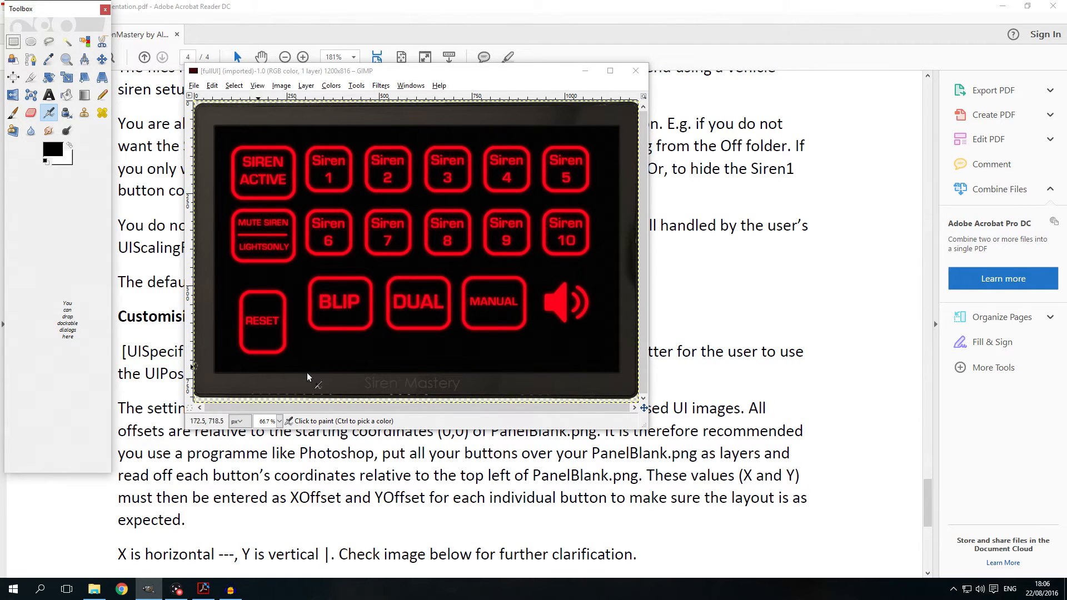
pyautogui.moveTo(561, 190)
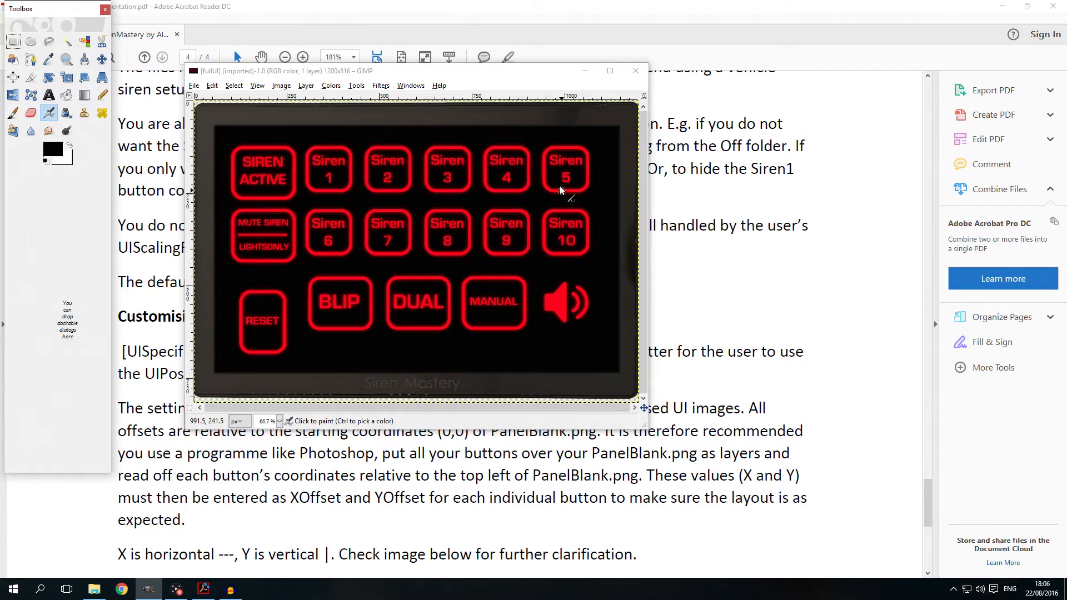
pyautogui.moveTo(295, 293)
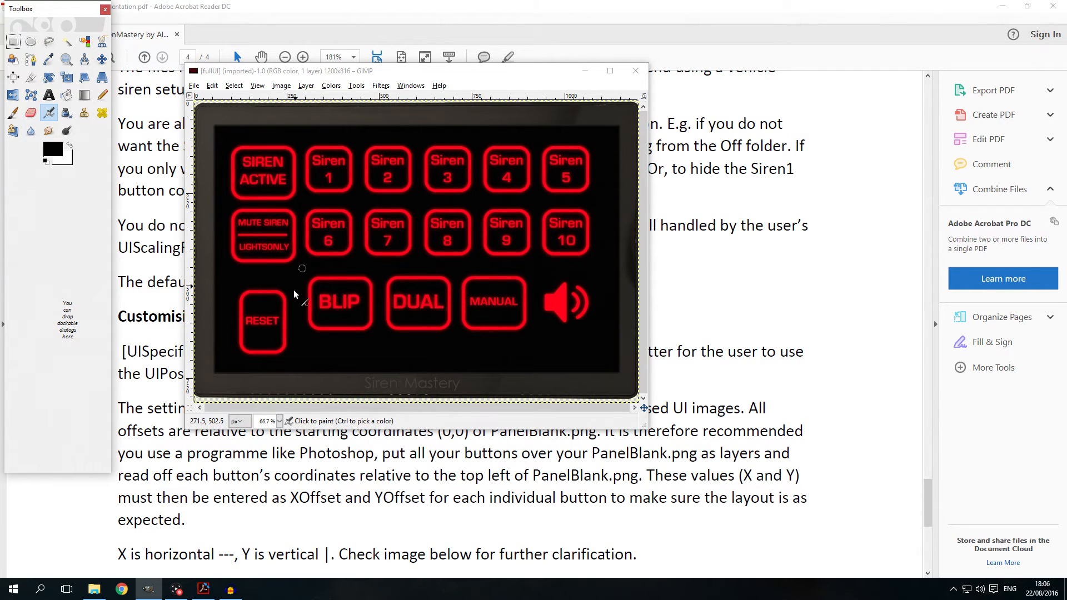
pyautogui.moveTo(238, 183)
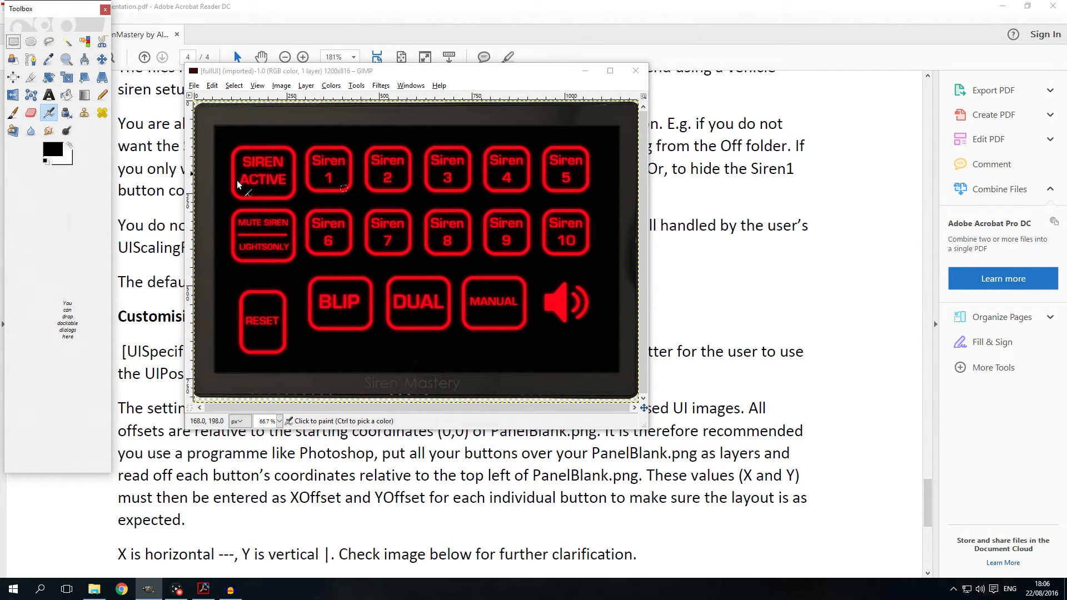
pyautogui.moveTo(340, 168)
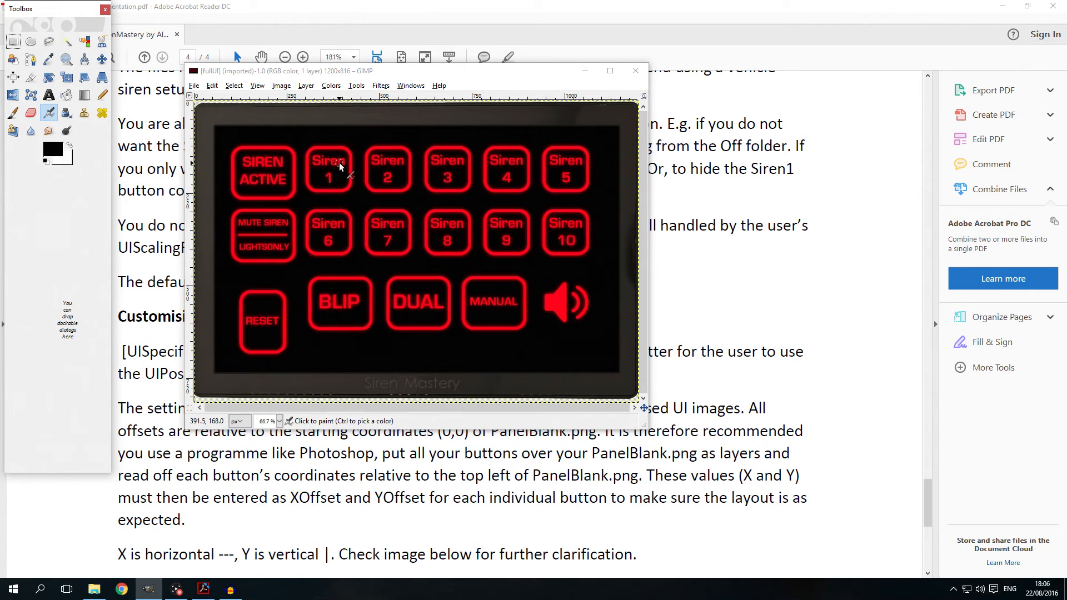
pyautogui.moveTo(589, 112)
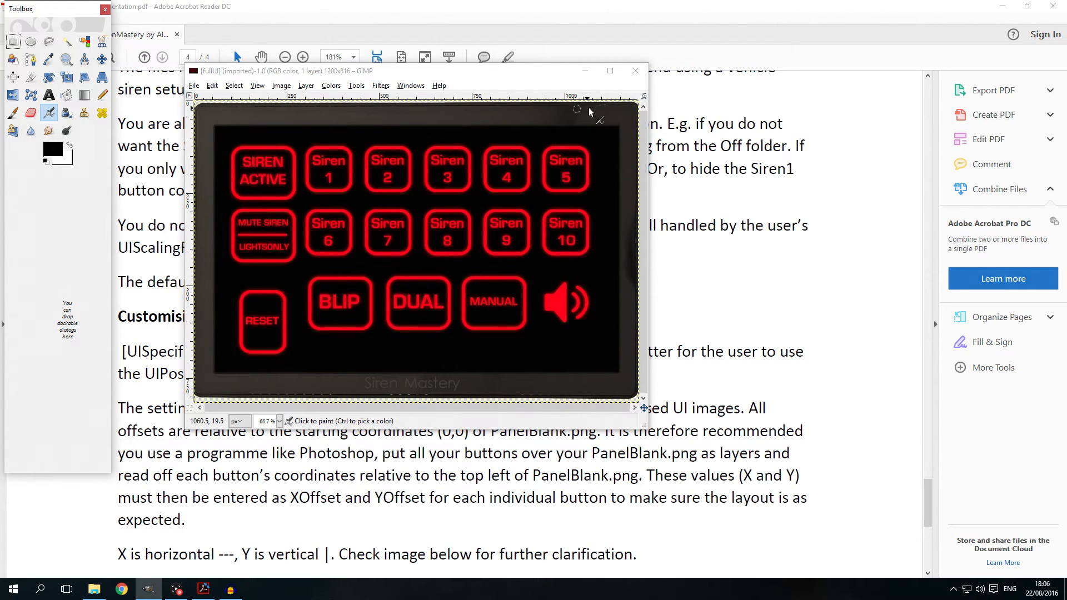
pyautogui.moveTo(406, 360)
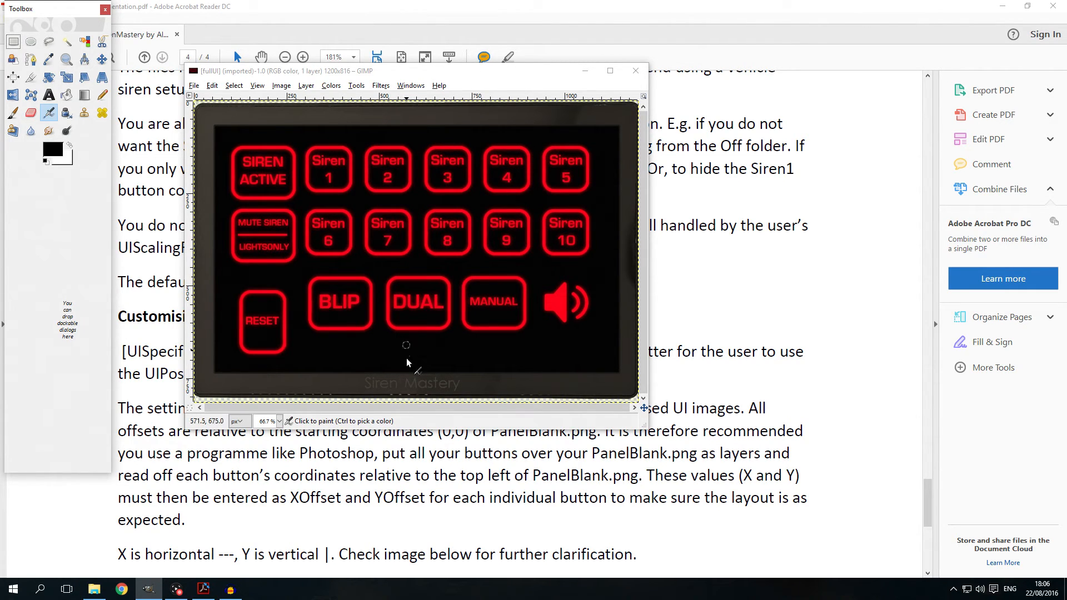
pyautogui.moveTo(410, 397)
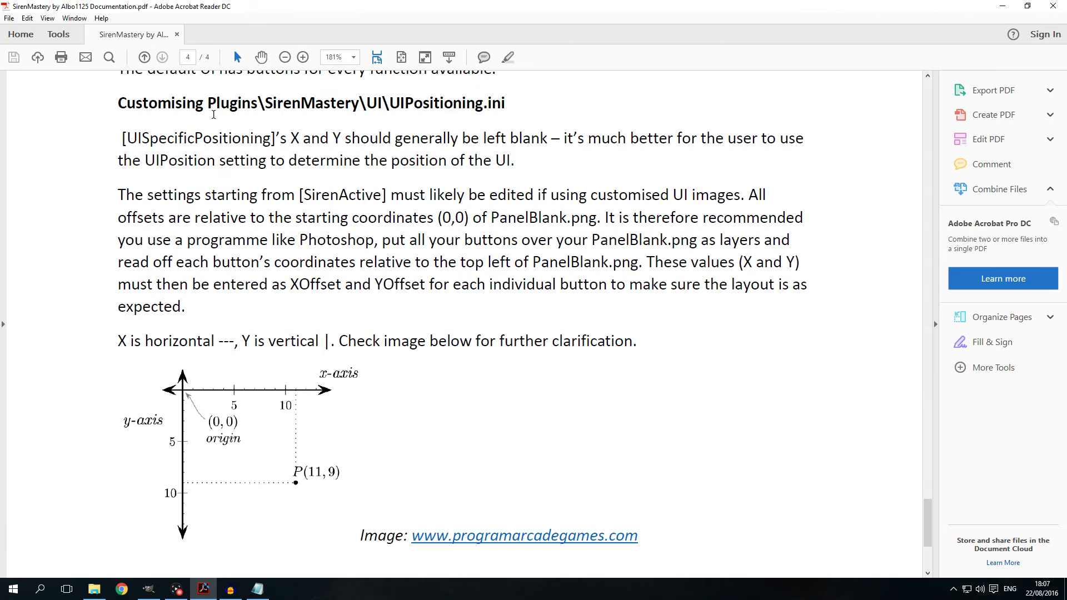
pyautogui.moveTo(412, 122)
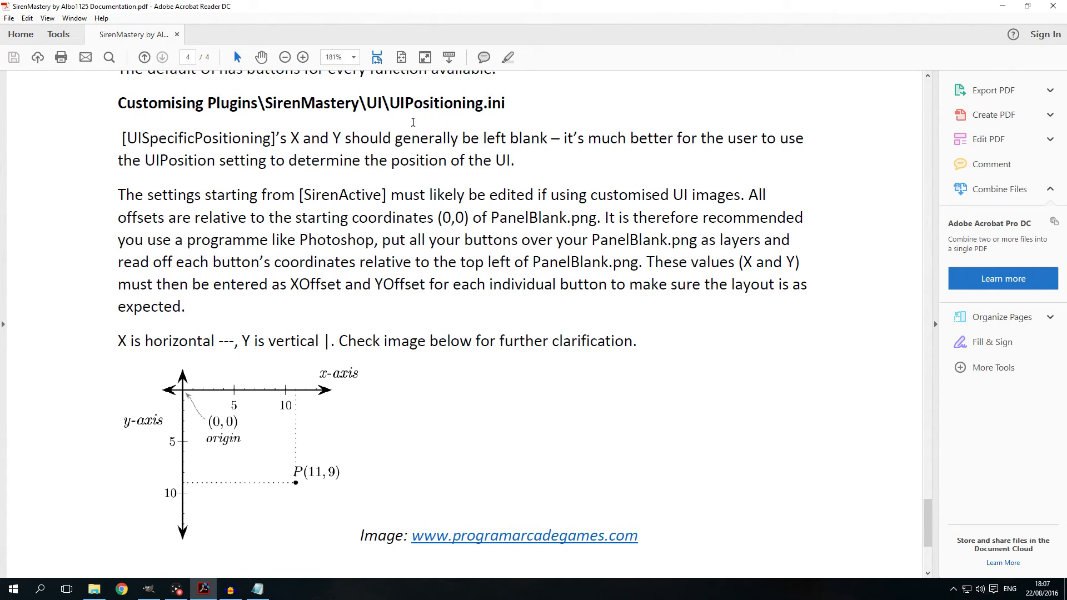
pyautogui.moveTo(472, 129)
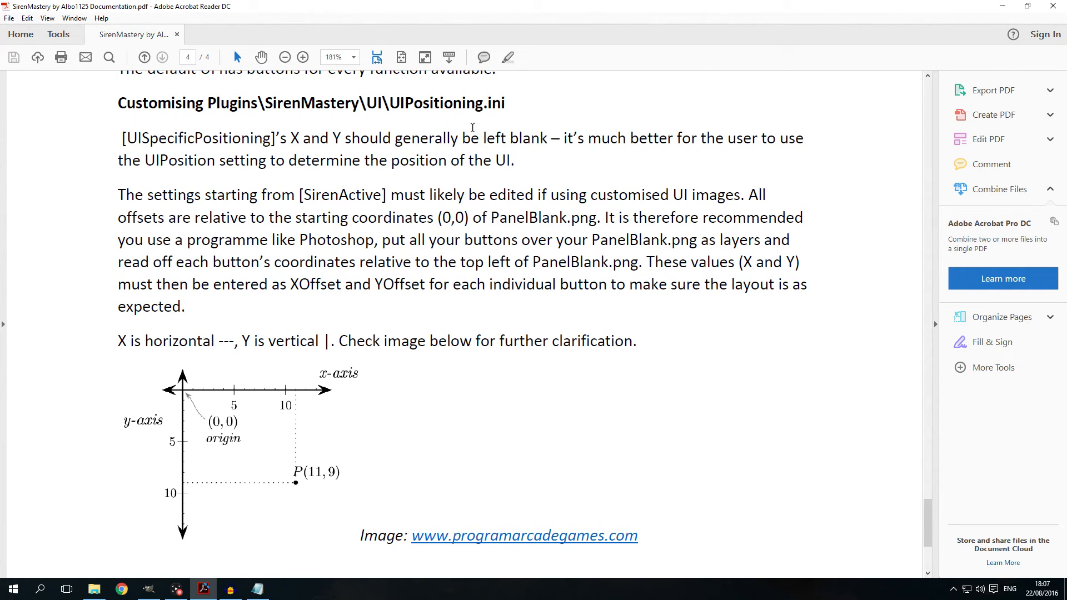
# - Bring forward the UIPositioning file listing each button's XOffset and YOffset
pyautogui.click(256, 589)
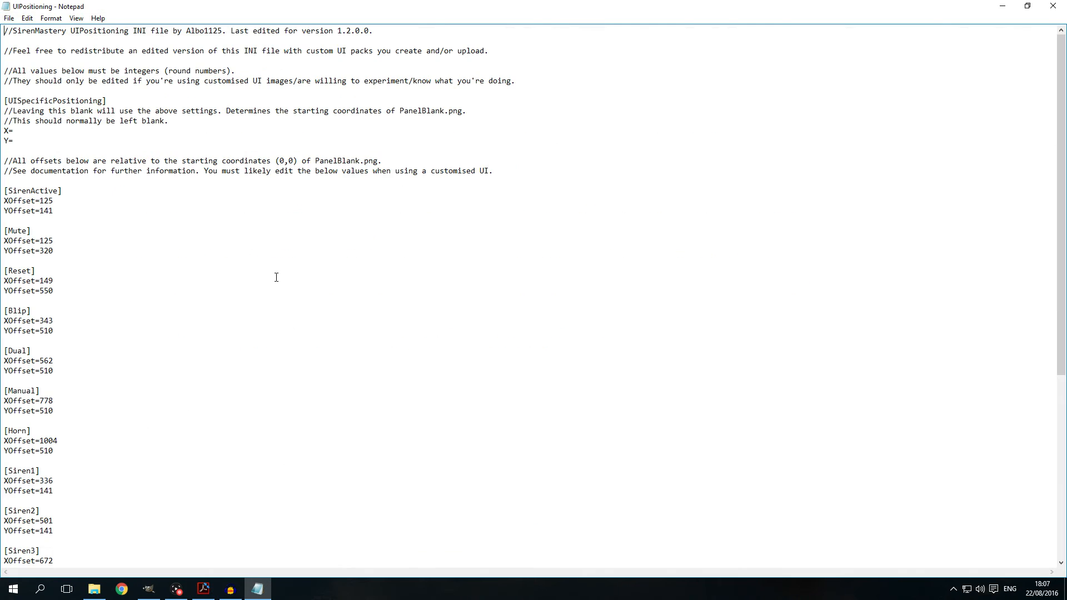
pyautogui.moveTo(80, 54)
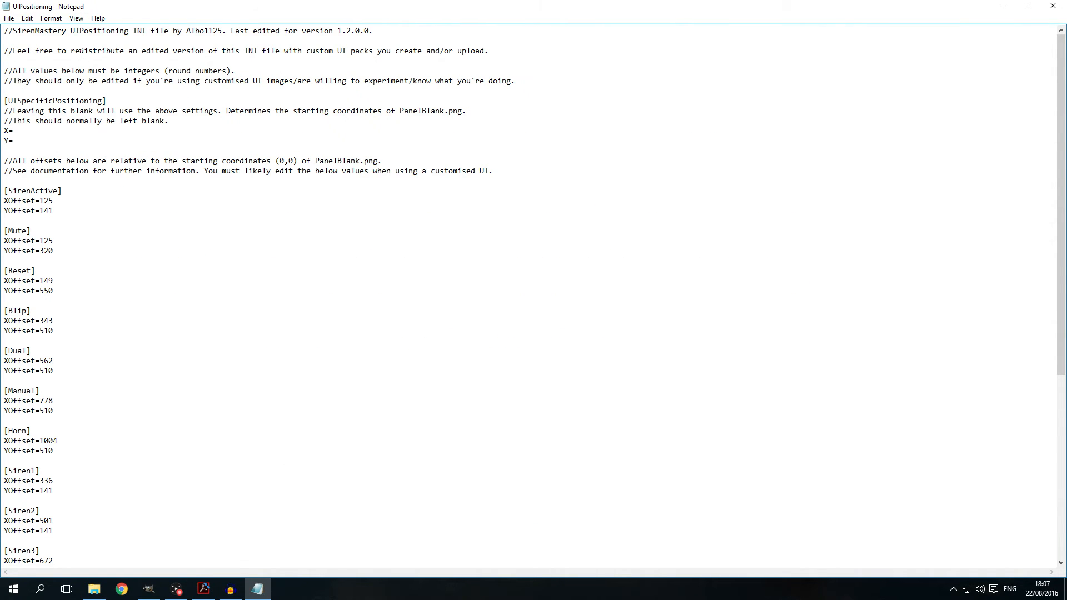
pyautogui.moveTo(214, 138)
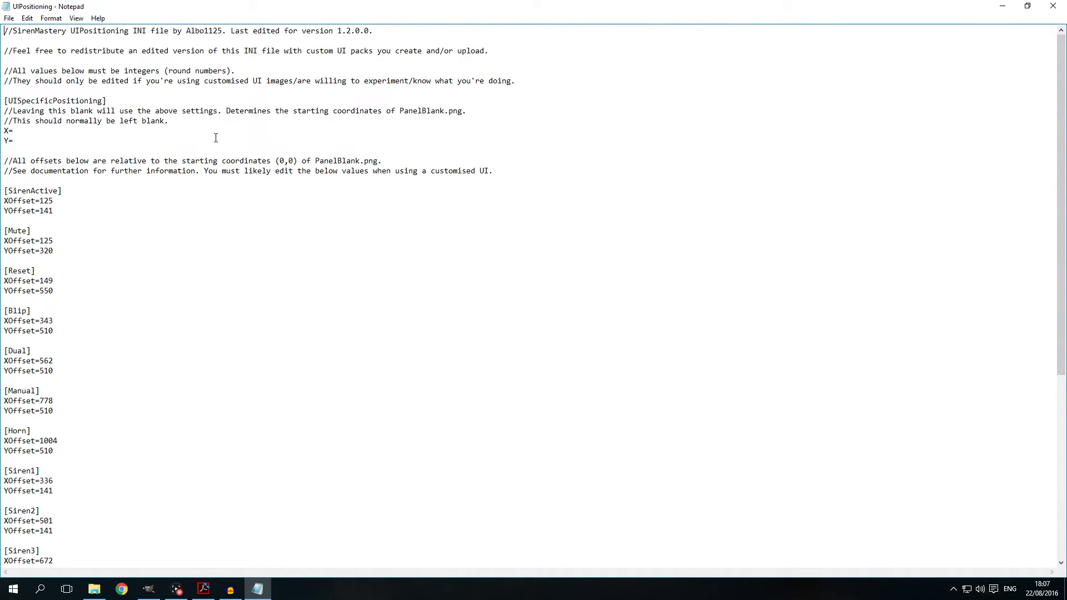
pyautogui.moveTo(301, 294)
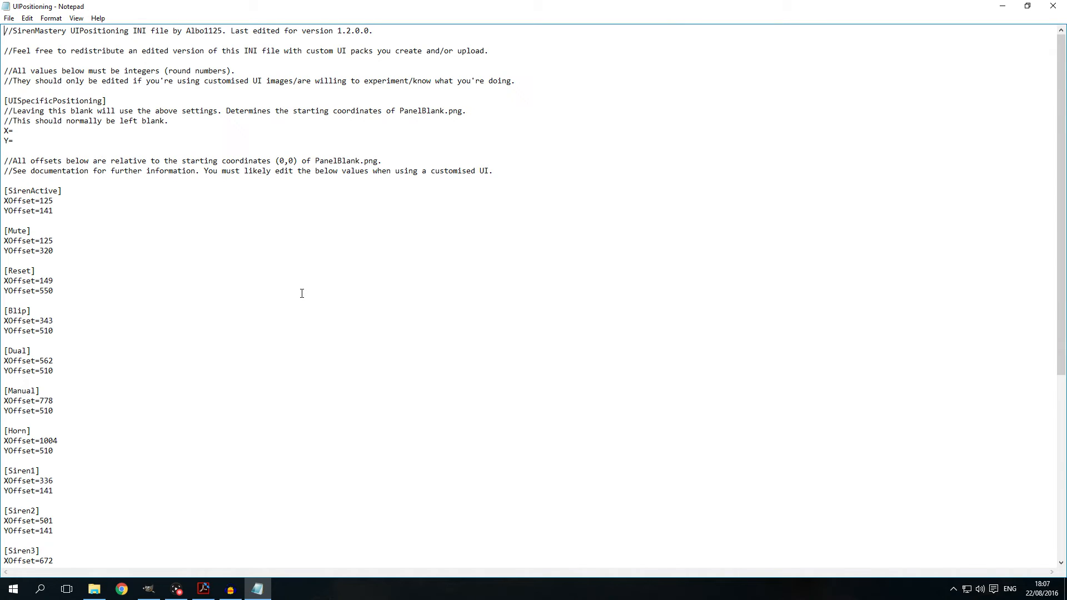
pyautogui.moveTo(172, 371)
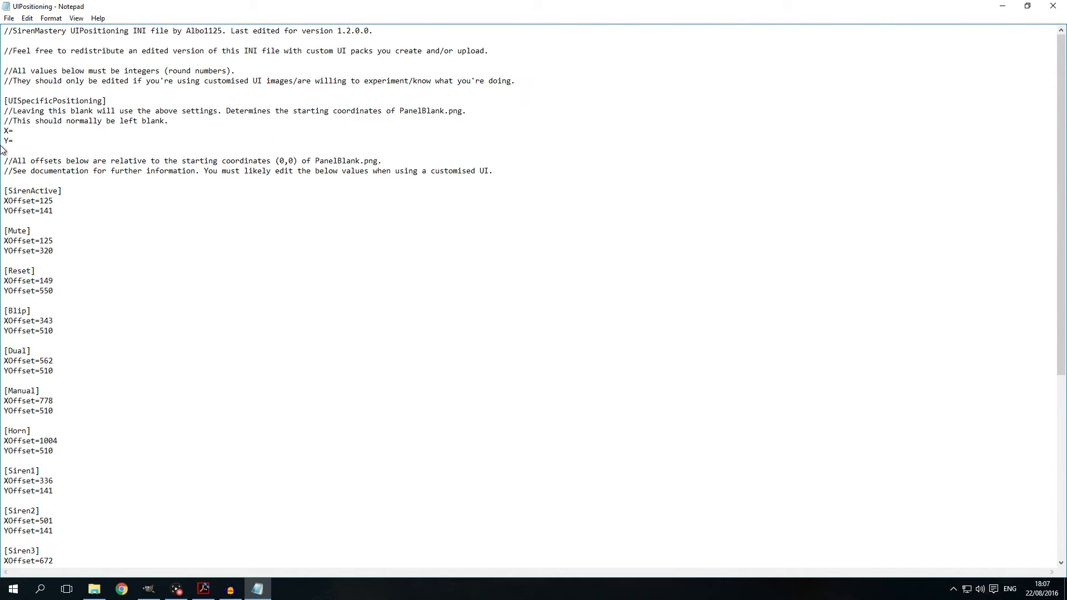
# - View the UIConfig file showing UI scaling factor 0.4 and position BottomRight
pyautogui.click(15, 131)
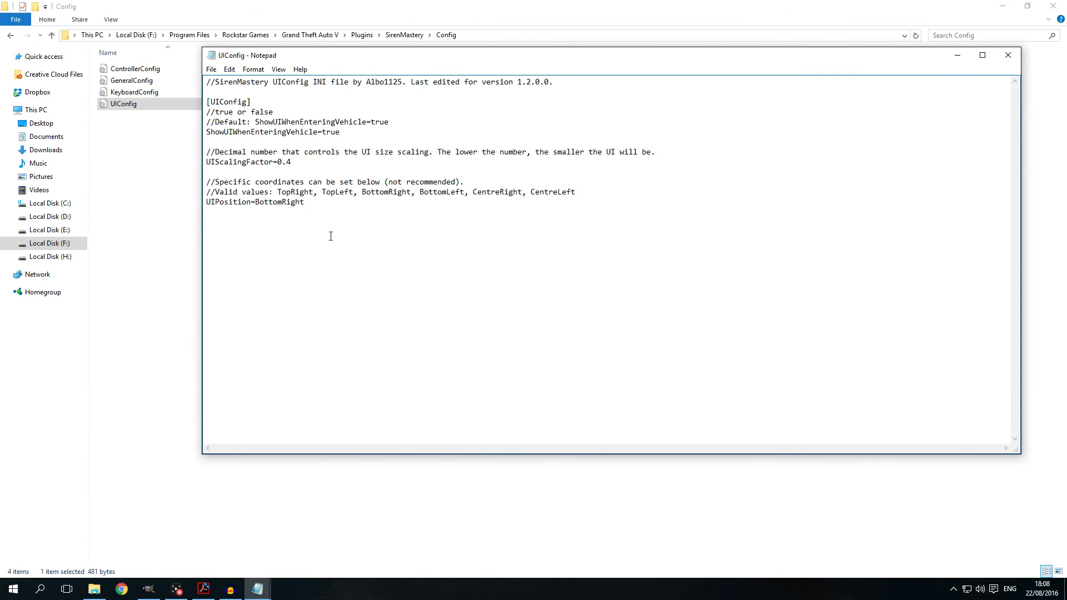
pyautogui.moveTo(314, 386)
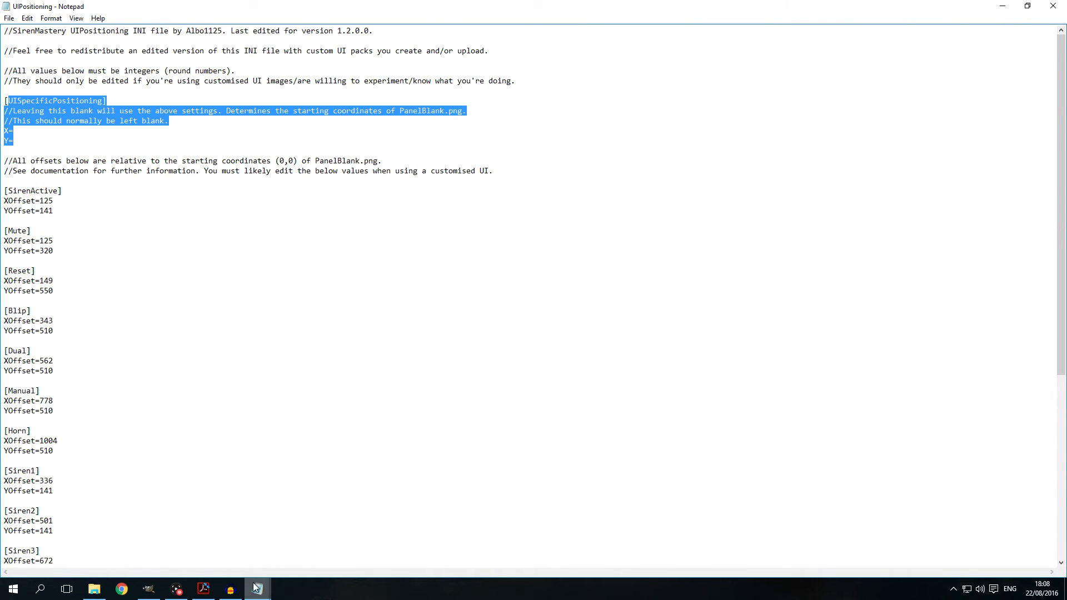
pyautogui.click(256, 588)
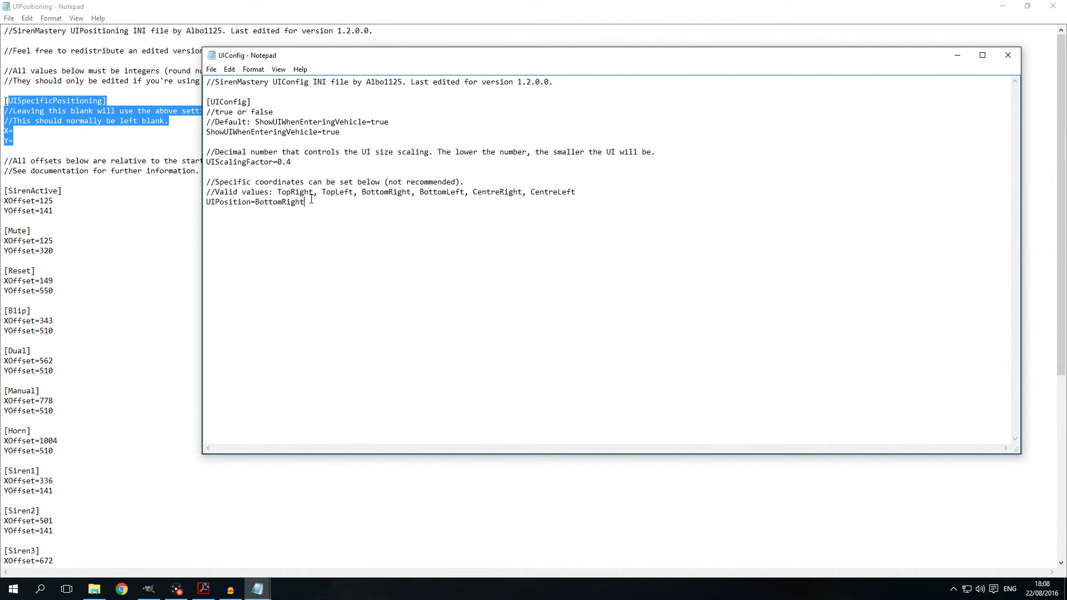
pyautogui.moveTo(301, 180)
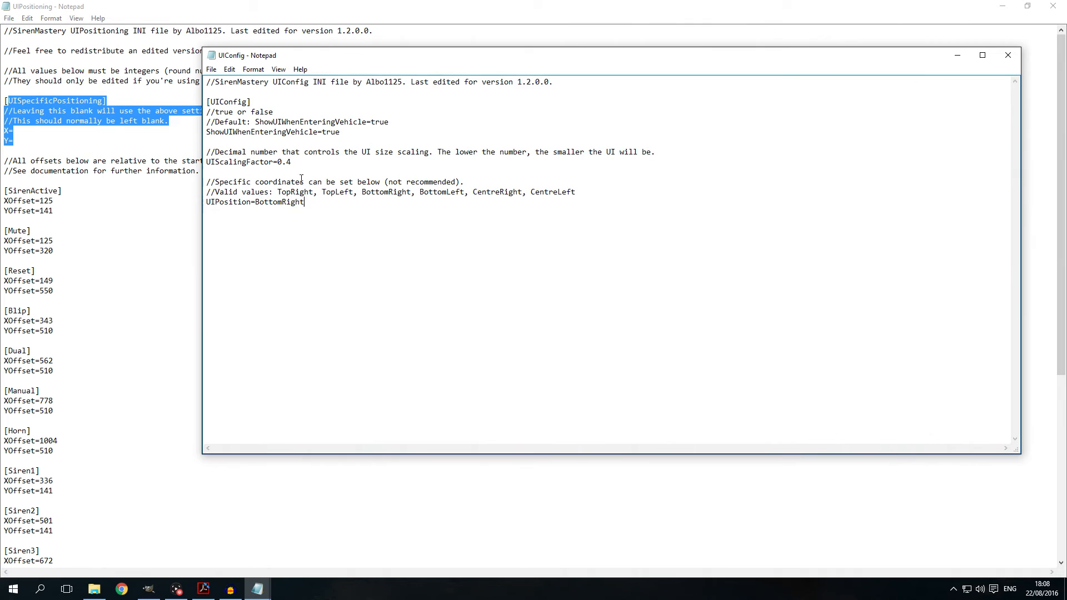
pyautogui.moveTo(411, 178)
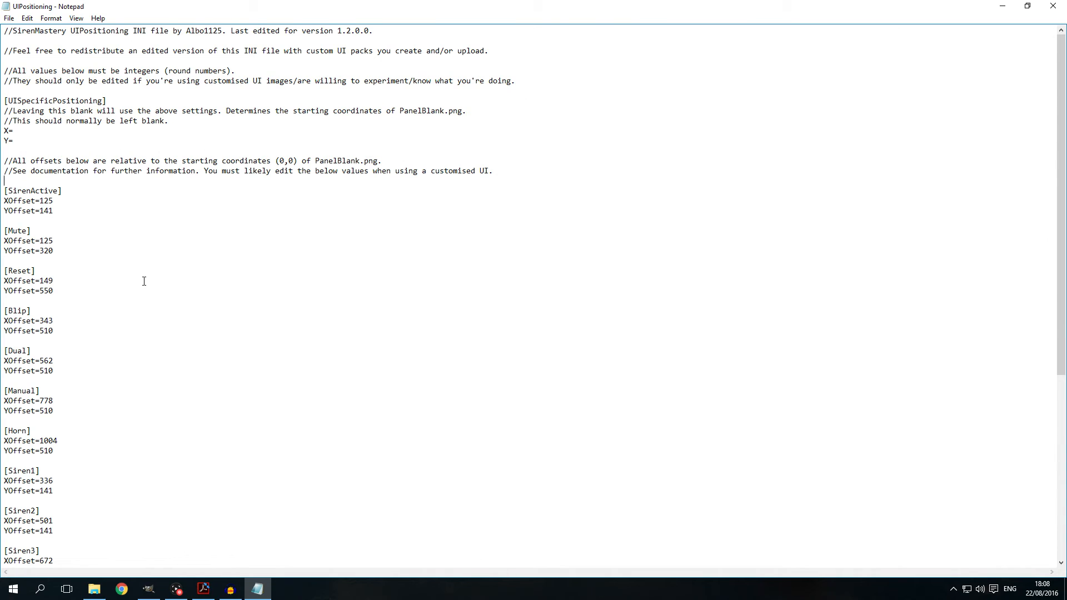
pyautogui.moveTo(77, 227)
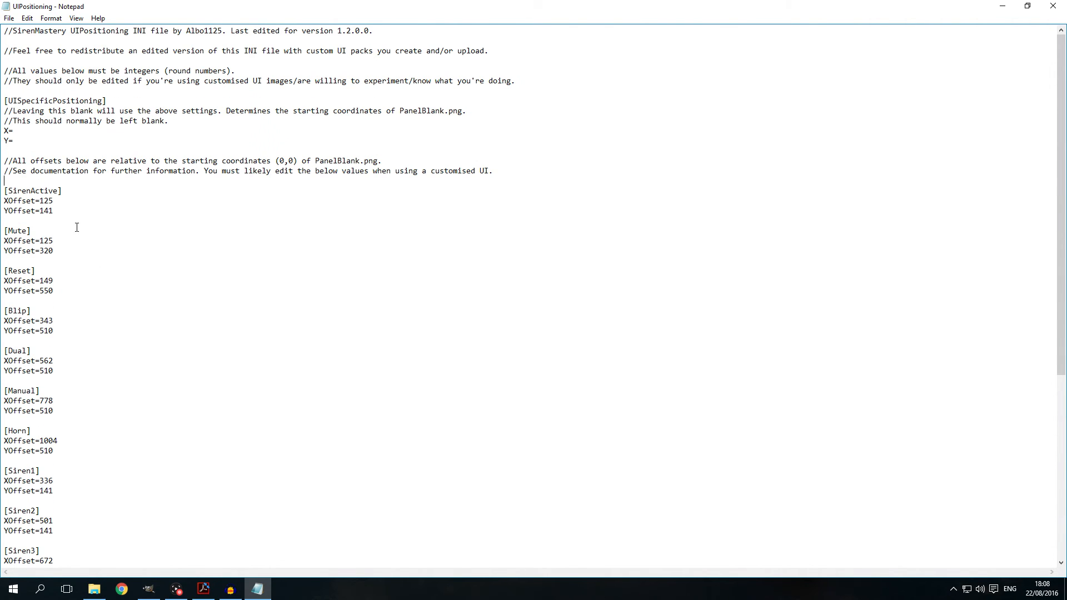
pyautogui.moveTo(76, 204)
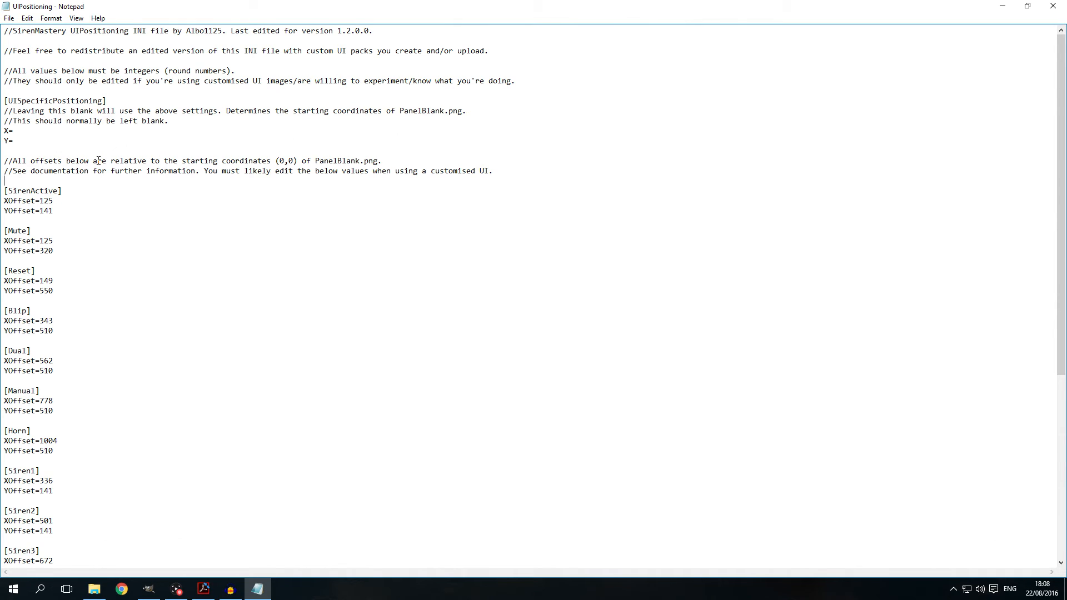
pyautogui.moveTo(36, 203)
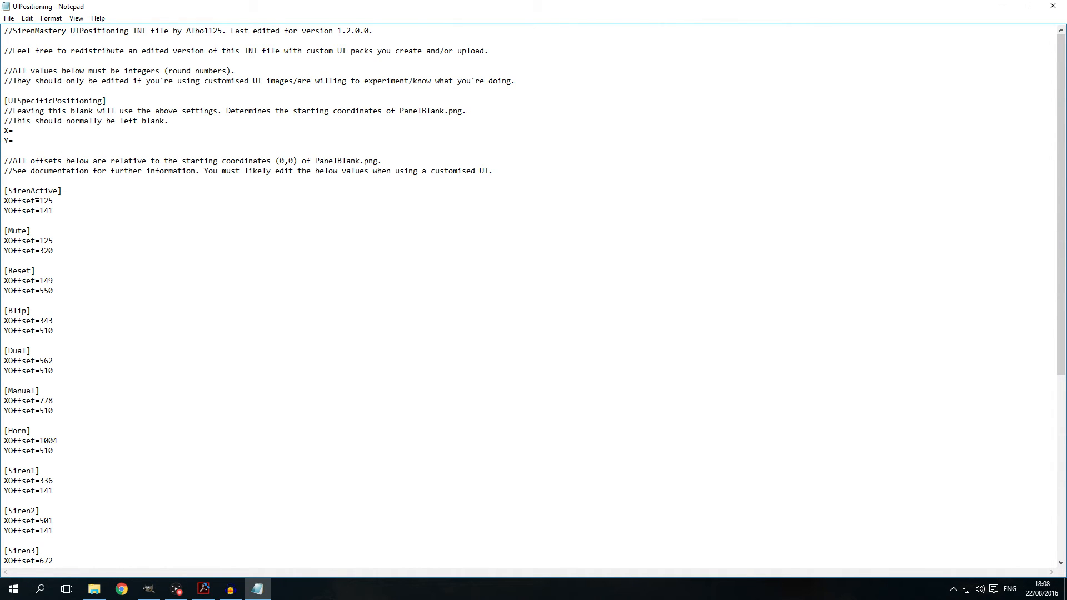
pyautogui.moveTo(129, 211)
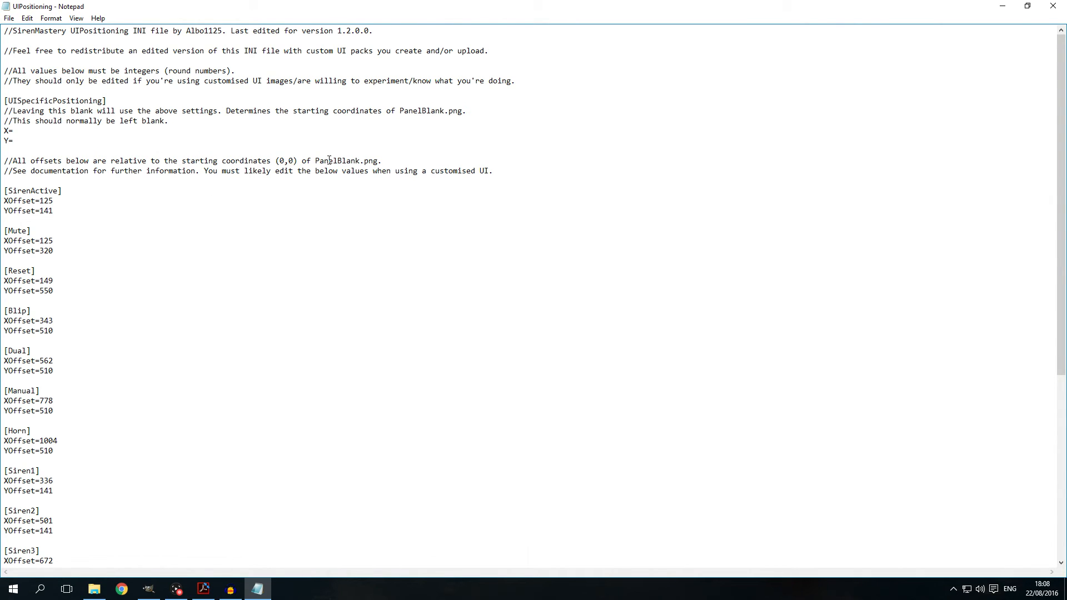
pyautogui.moveTo(152, 269)
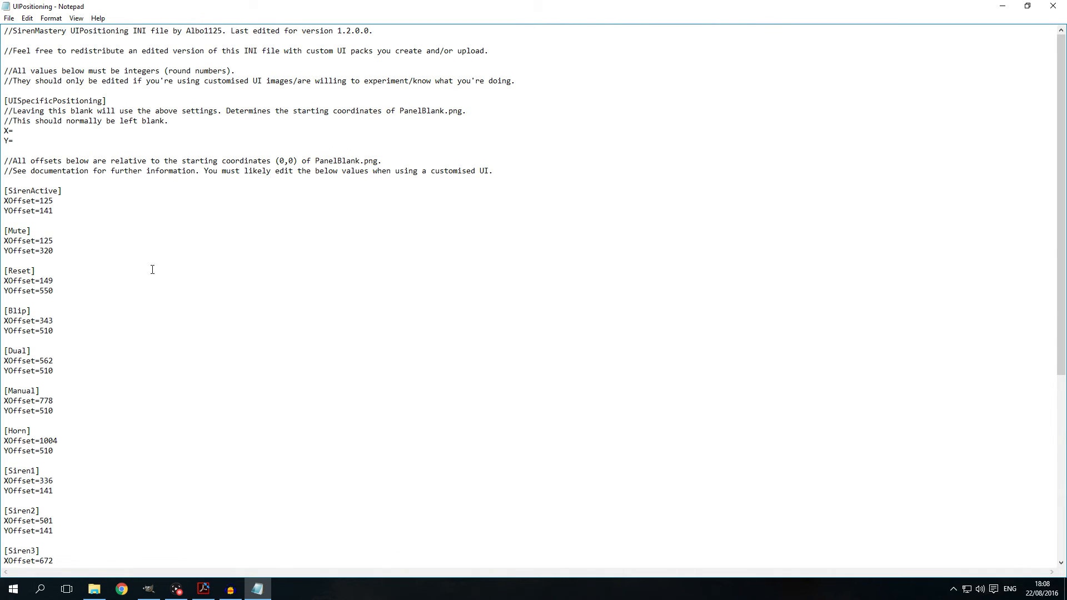
pyautogui.click(203, 589)
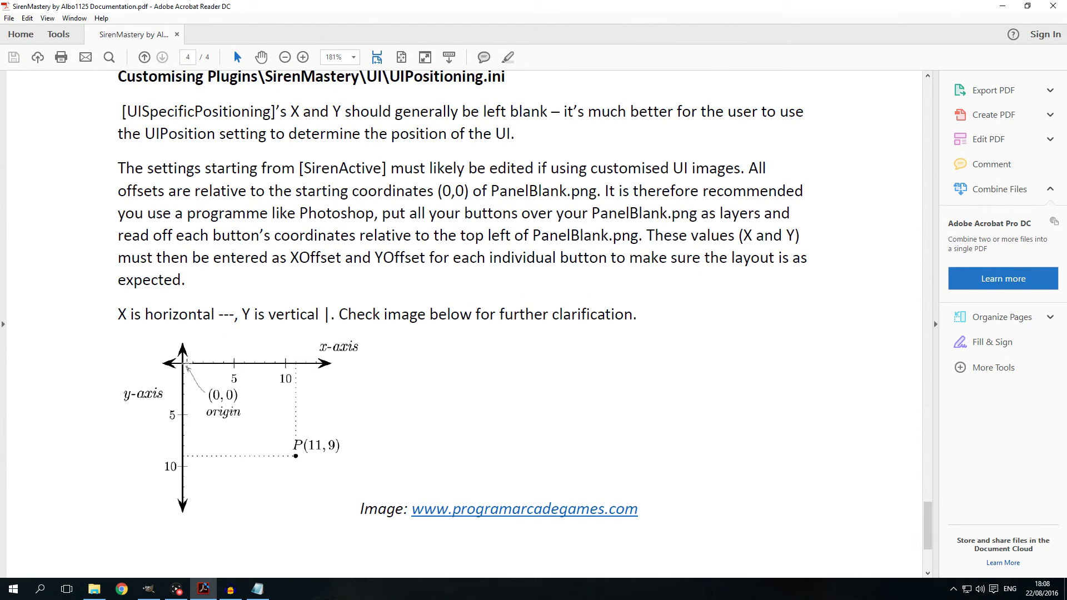
pyautogui.moveTo(235, 494)
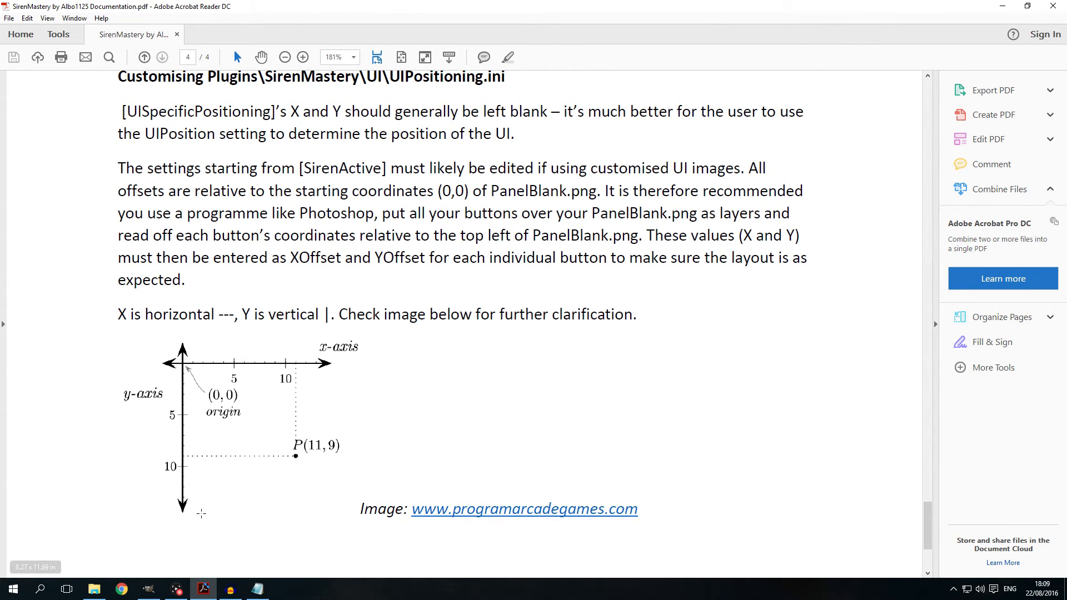
pyautogui.moveTo(234, 445)
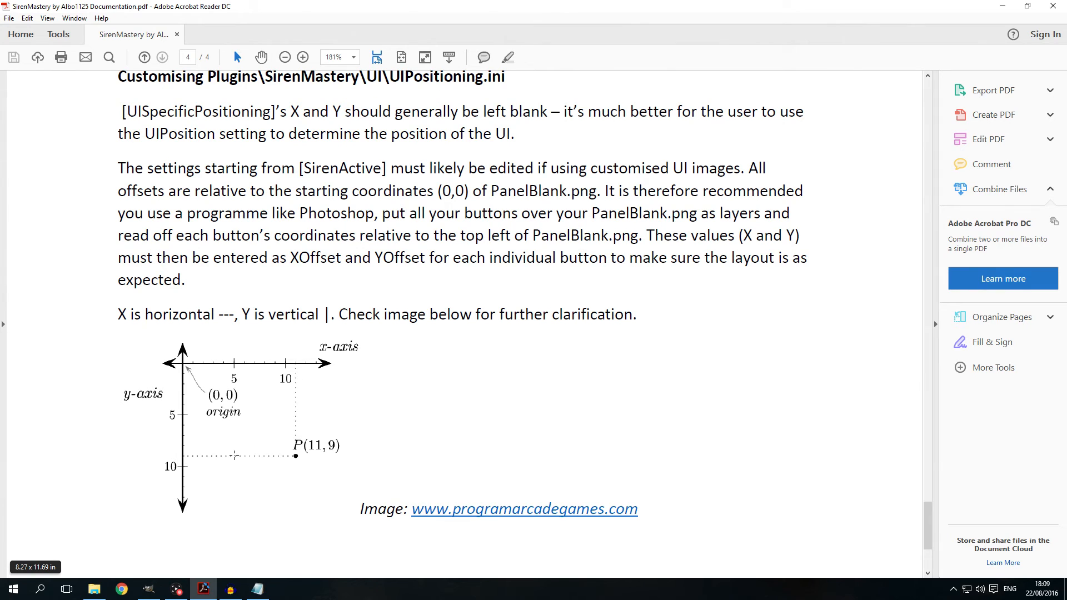
pyautogui.moveTo(210, 455)
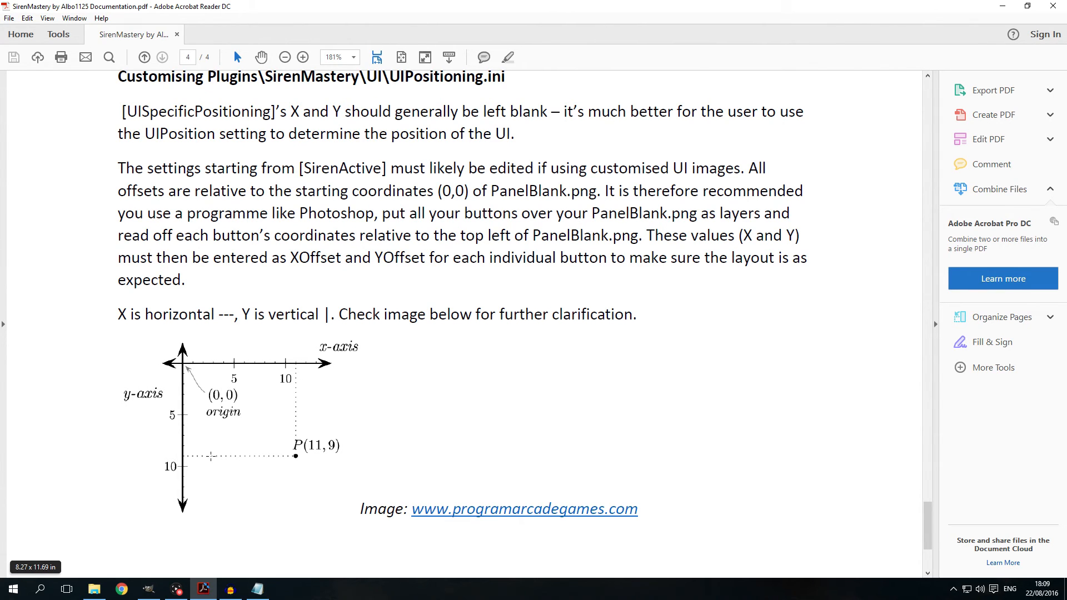
# - Return to the UIPositioning file to give SirenActive XOffset 110 and YOffset 132
pyautogui.click(256, 588)
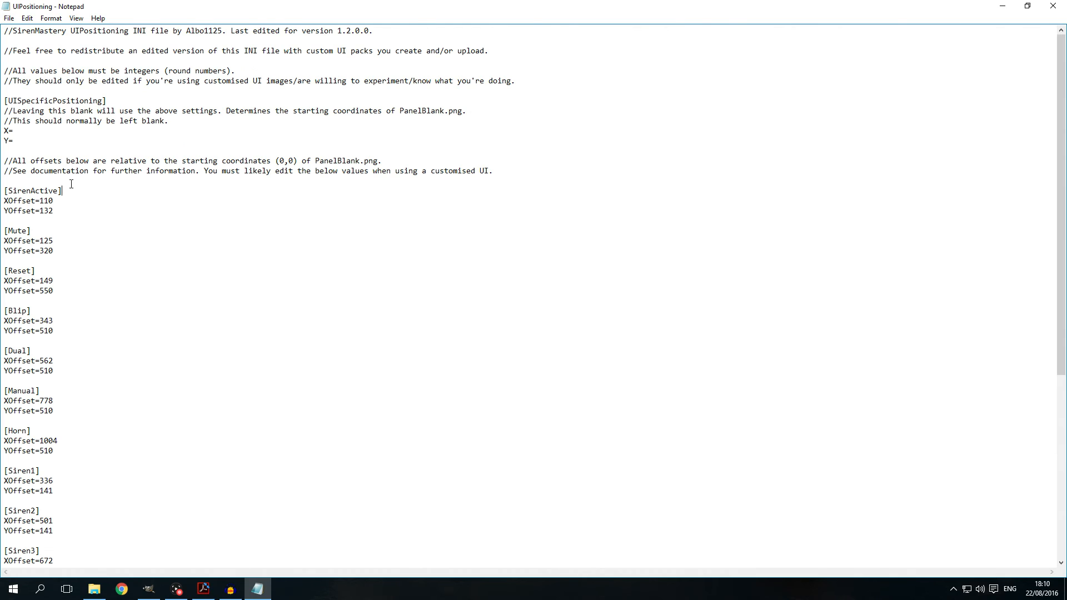
pyautogui.moveTo(55, 177)
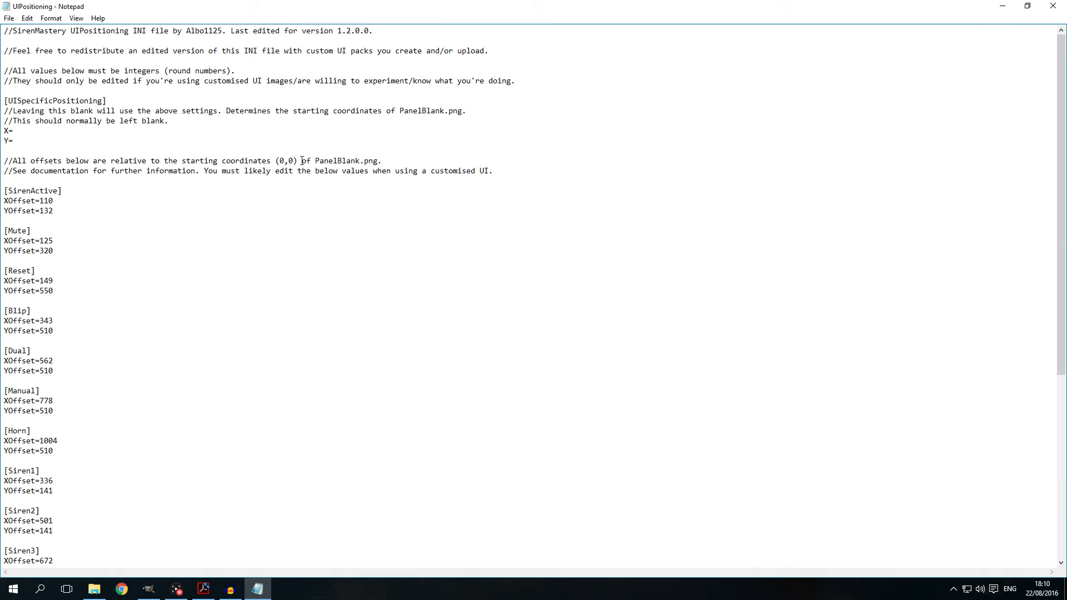
pyautogui.moveTo(168, 198)
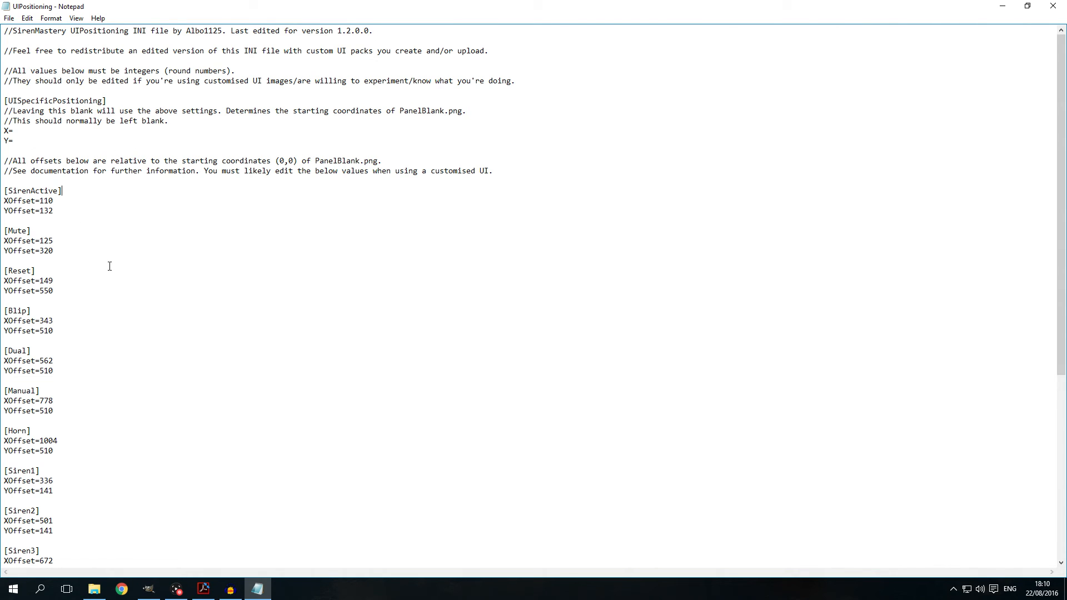
pyautogui.moveTo(10, 202)
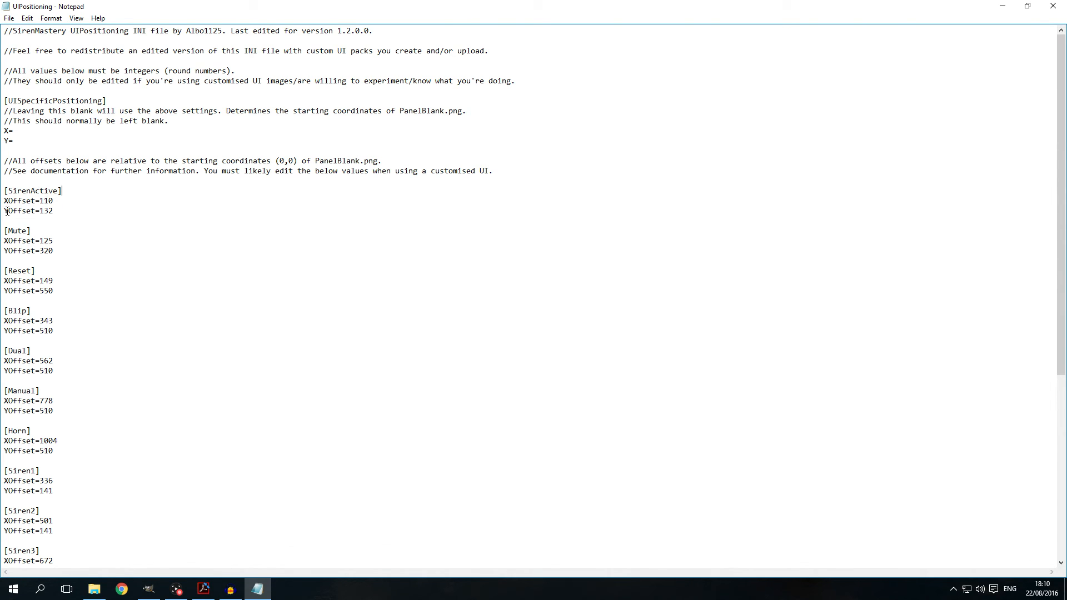
pyautogui.moveTo(59, 217)
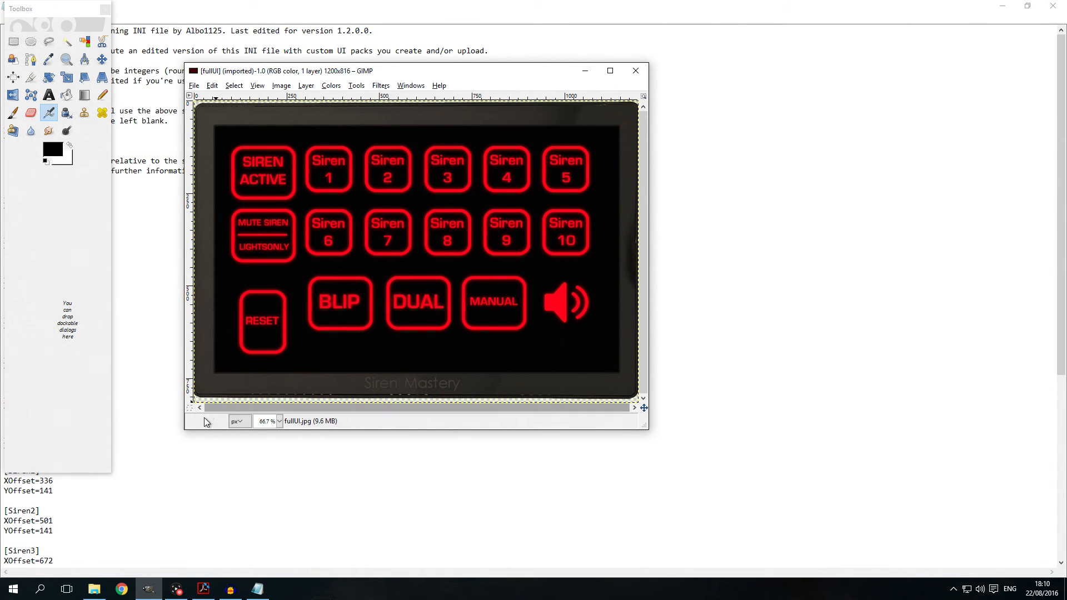
pyautogui.moveTo(238, 180)
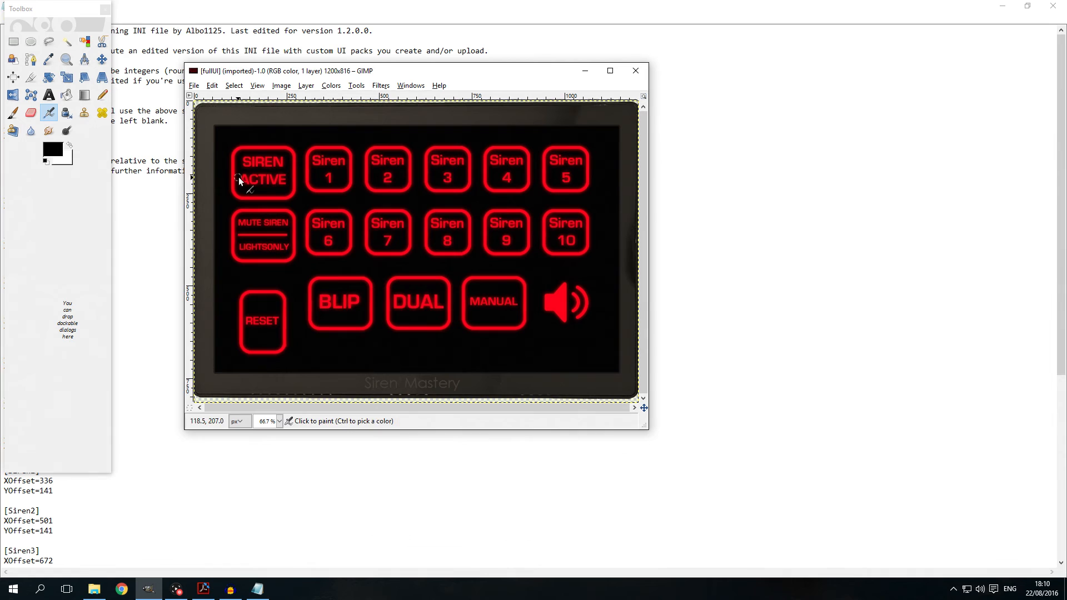
pyautogui.moveTo(363, 291)
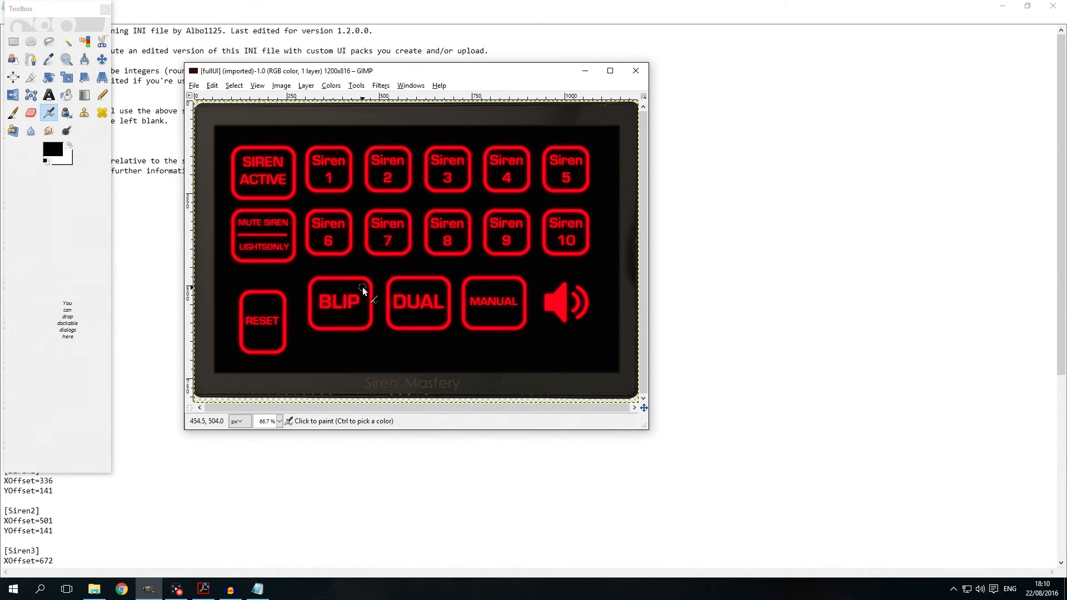
pyautogui.moveTo(422, 392)
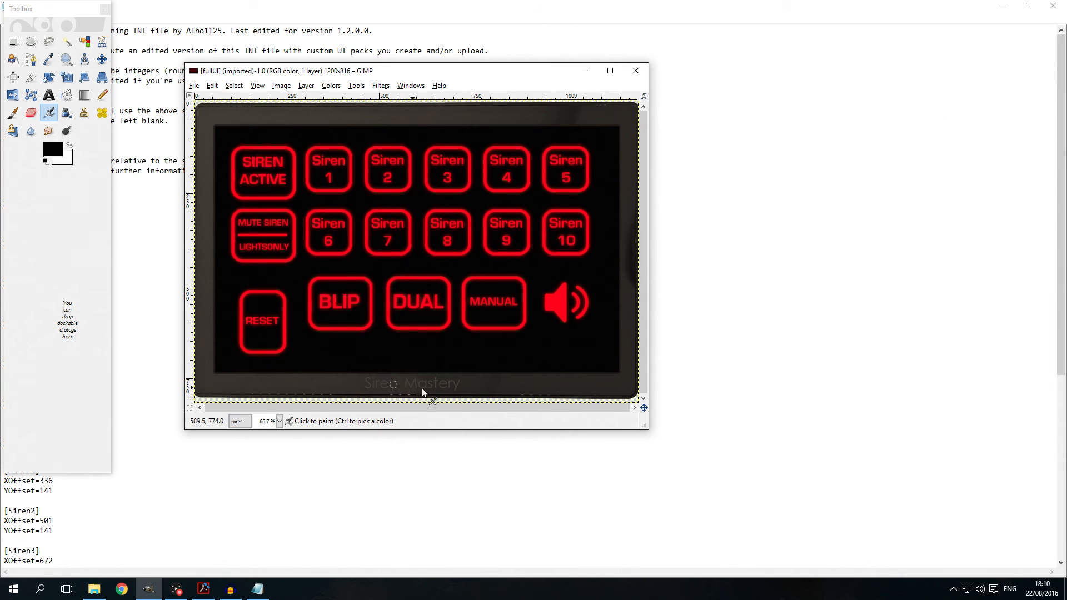
pyautogui.moveTo(238, 158)
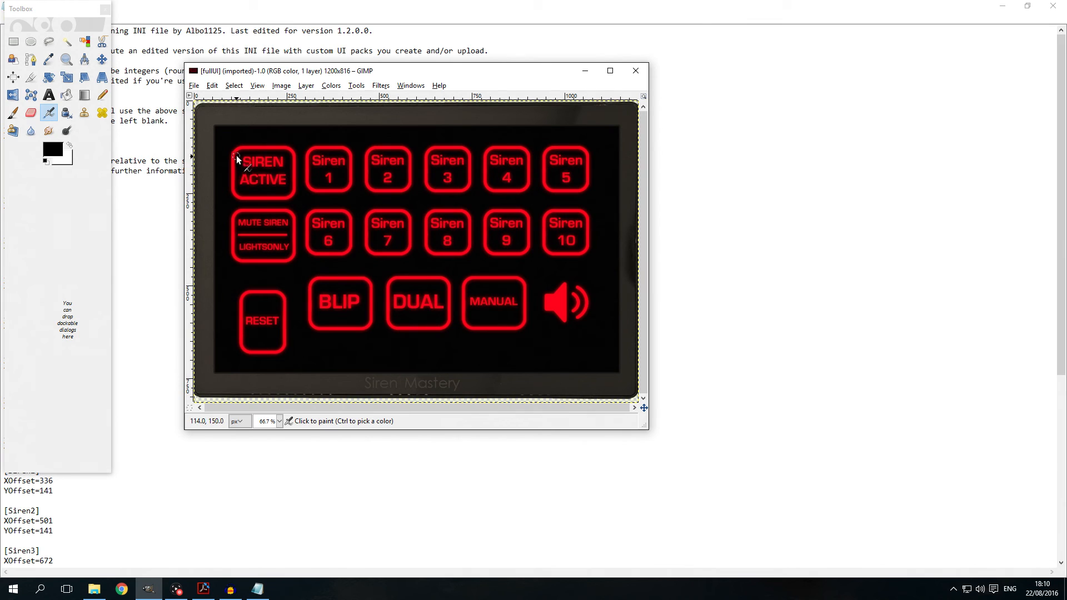
pyautogui.moveTo(237, 157)
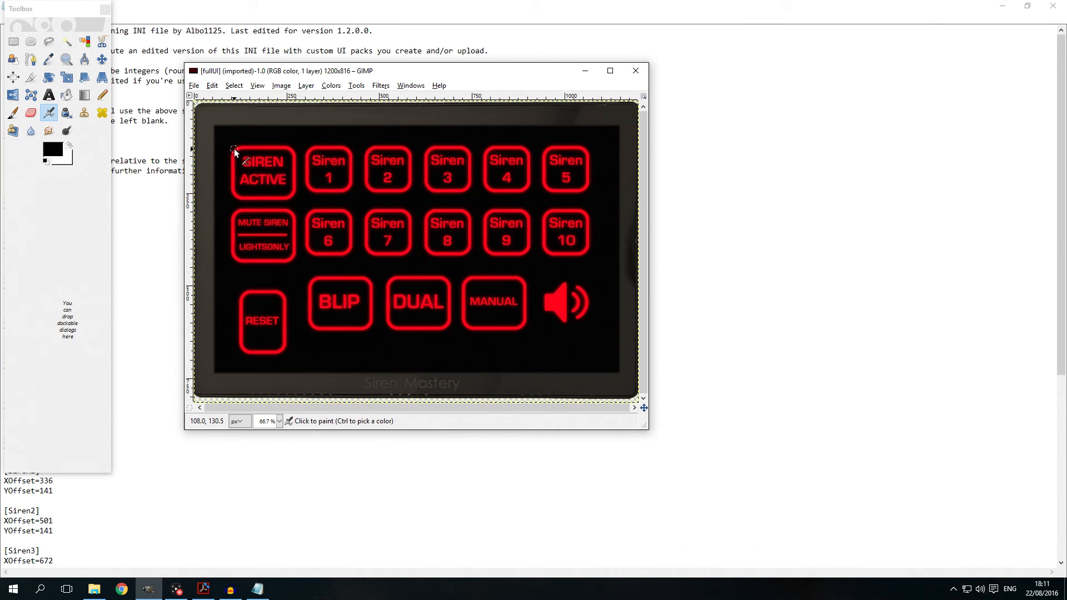
pyautogui.moveTo(238, 155)
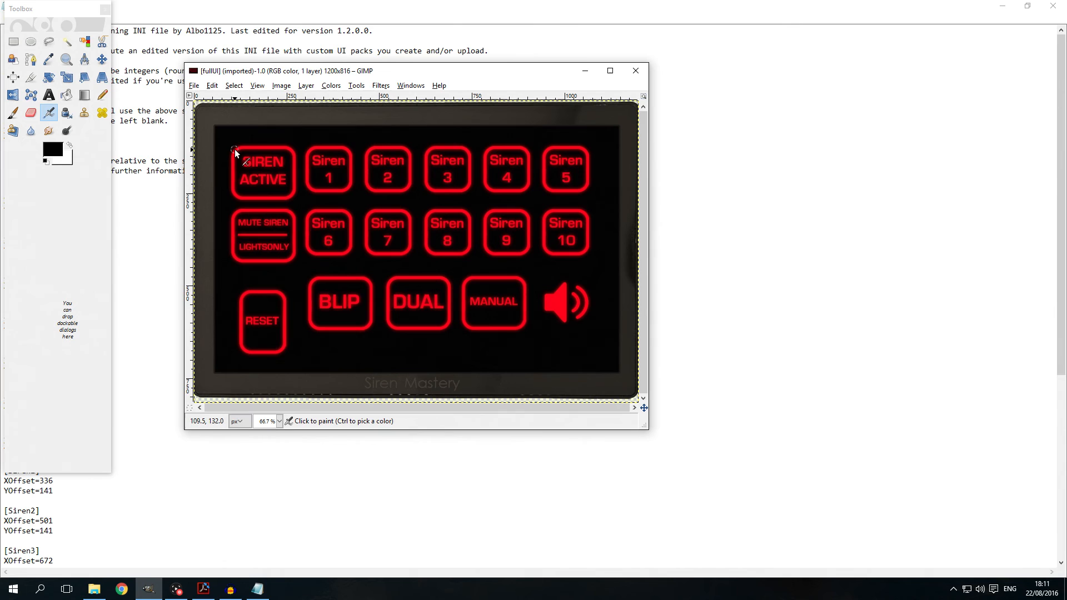
pyautogui.click(256, 589)
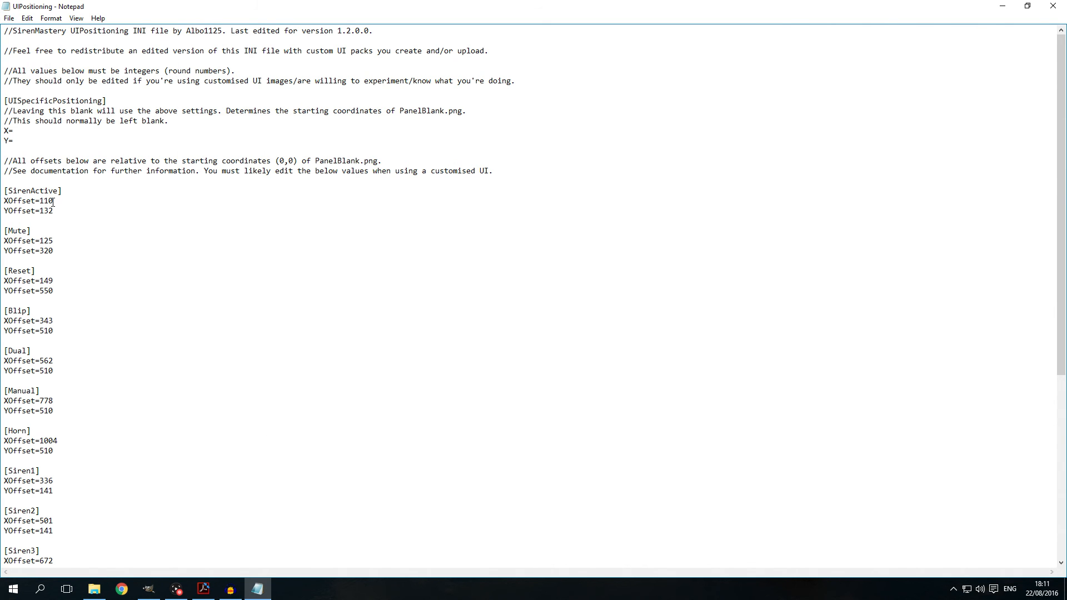
pyautogui.doubleClick(44, 210)
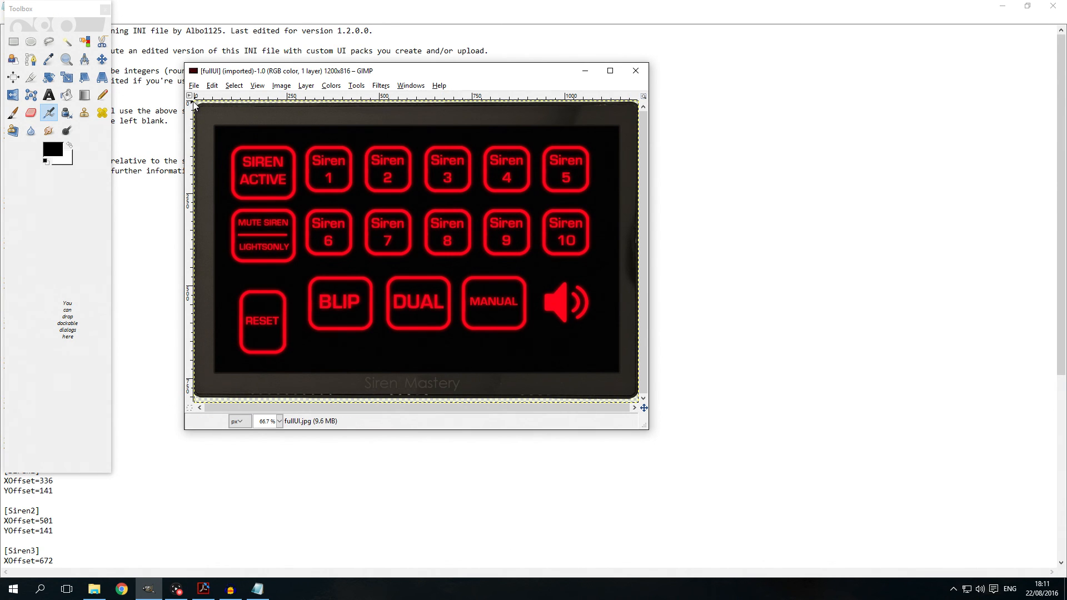
pyautogui.moveTo(193, 103)
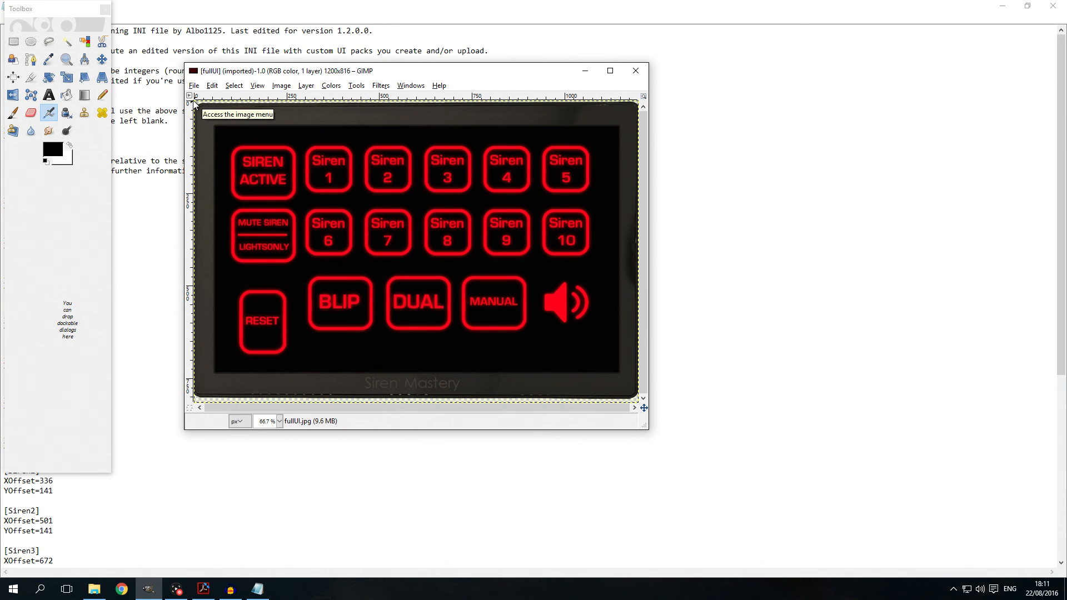
pyautogui.moveTo(230, 144)
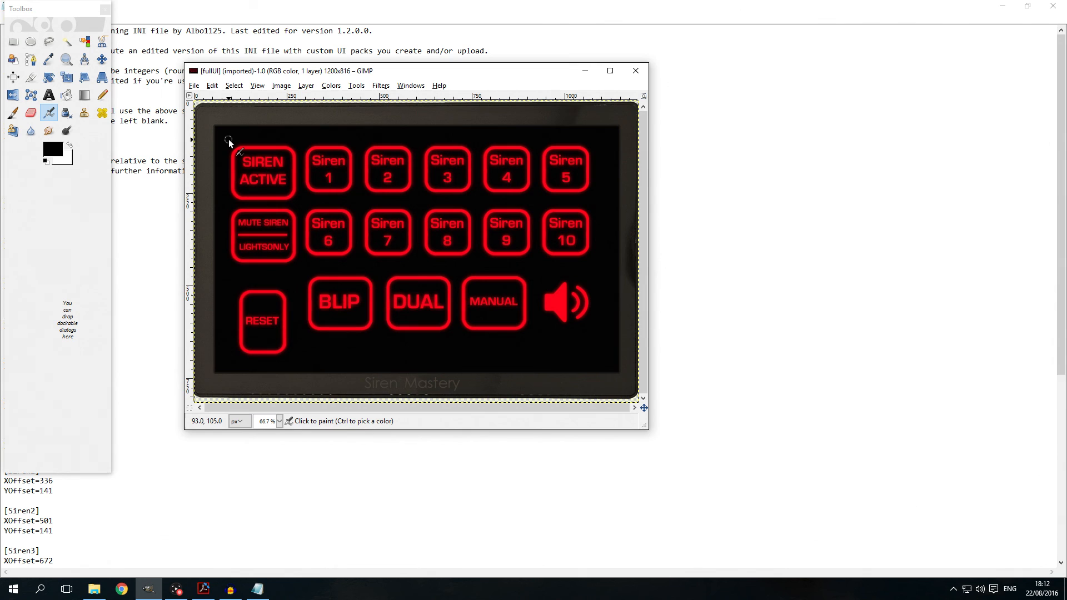
# - Review the guide passage naming the SirenMastery_ReloadUI console command, then return to the UI folder
pyautogui.click(203, 589)
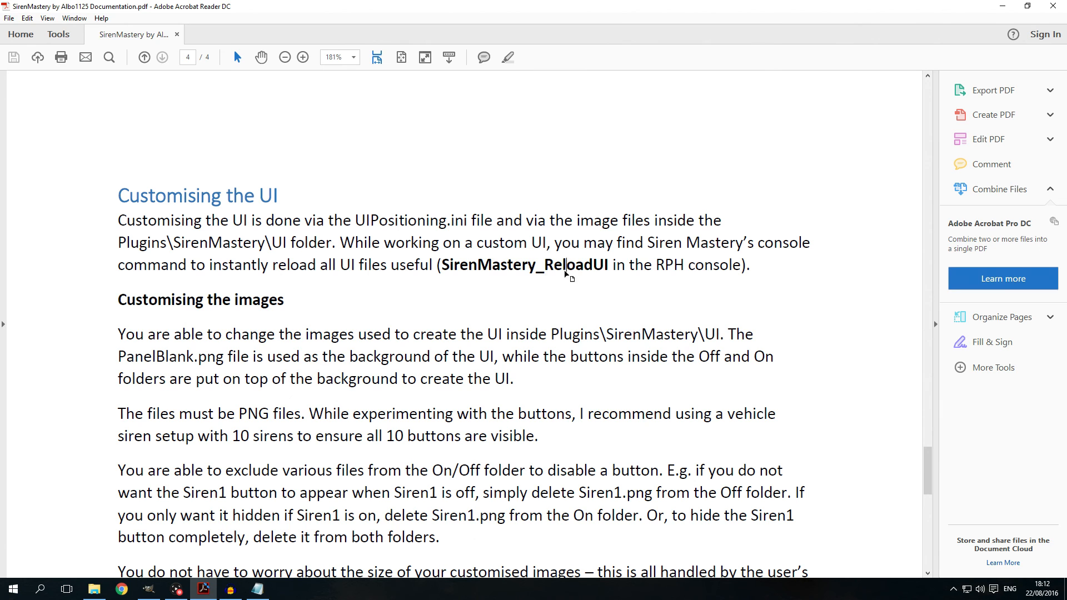
pyautogui.moveTo(443, 268)
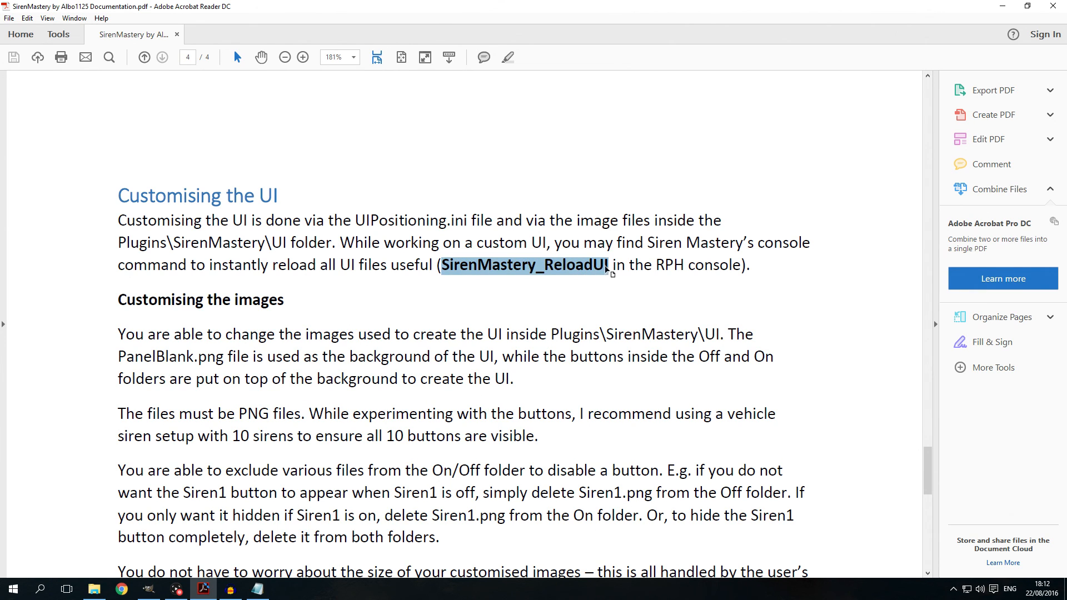
pyautogui.moveTo(595, 311)
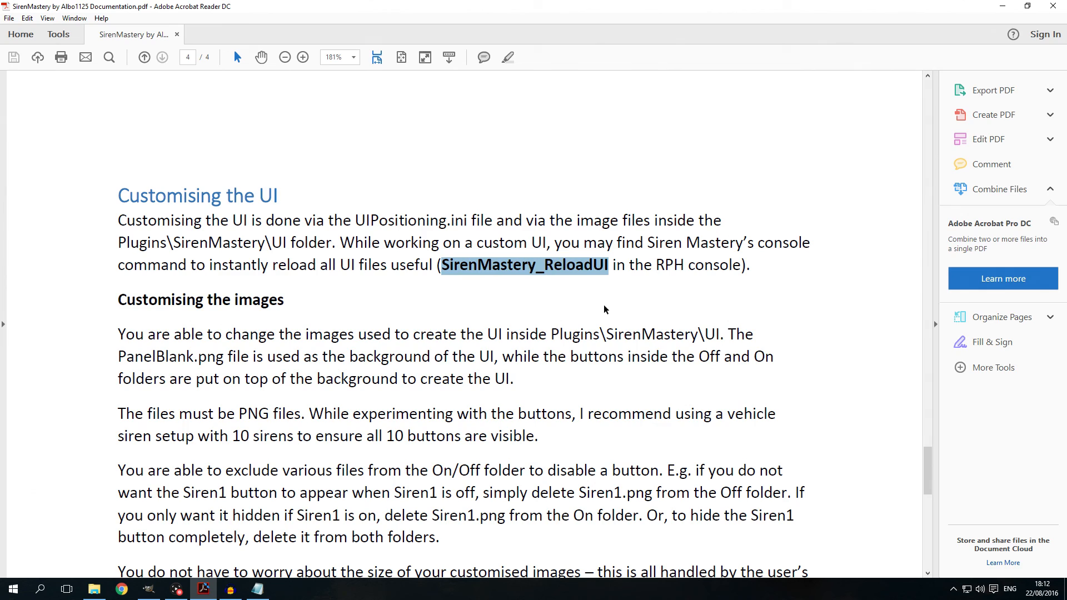
pyautogui.click(93, 589)
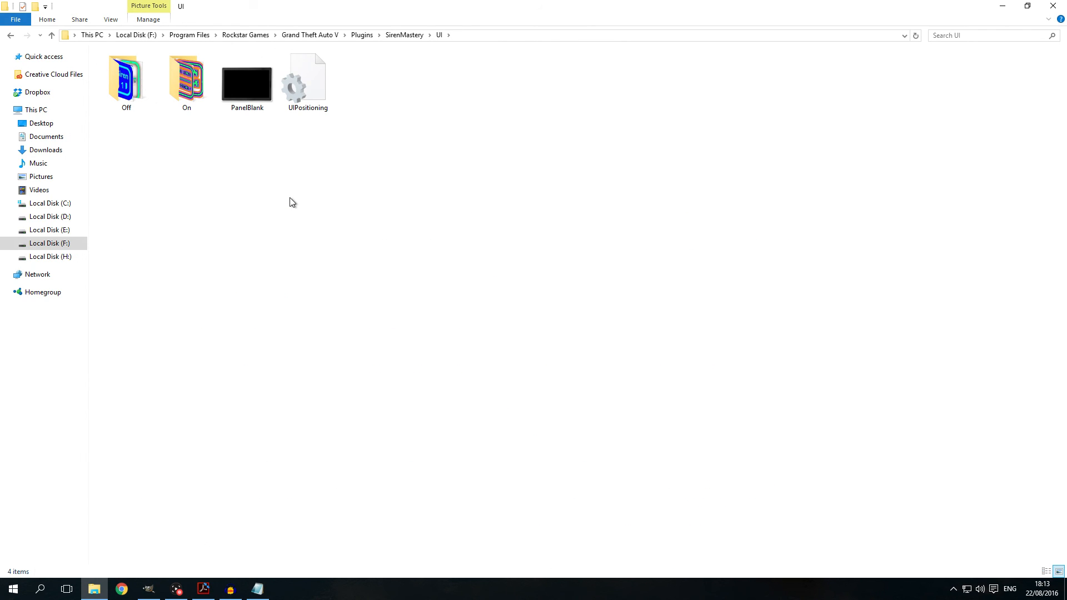